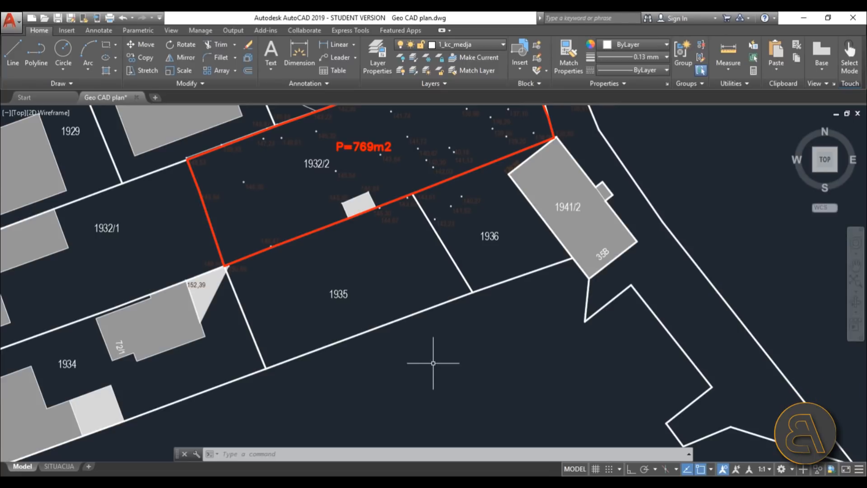
mouse_move(462, 374)
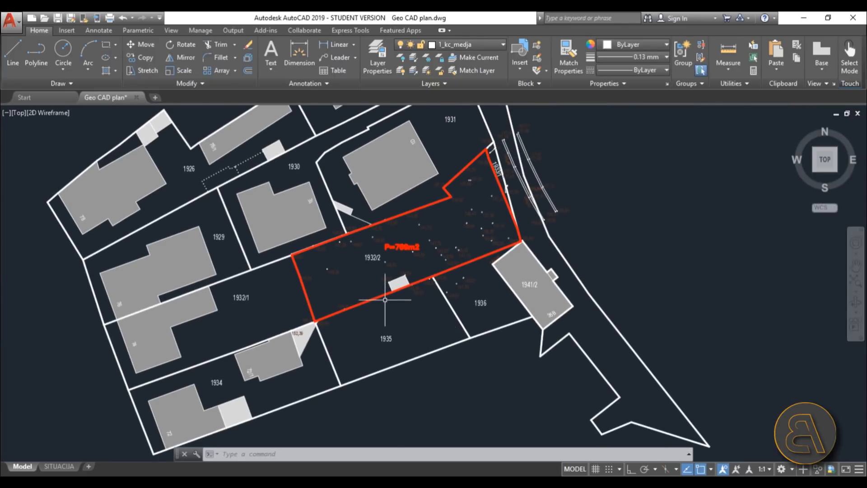
mouse_move(386, 313)
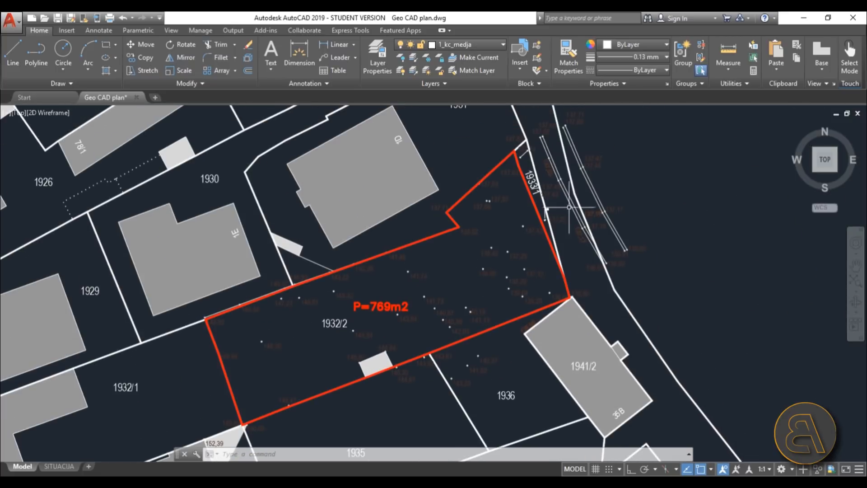
mouse_move(352, 316)
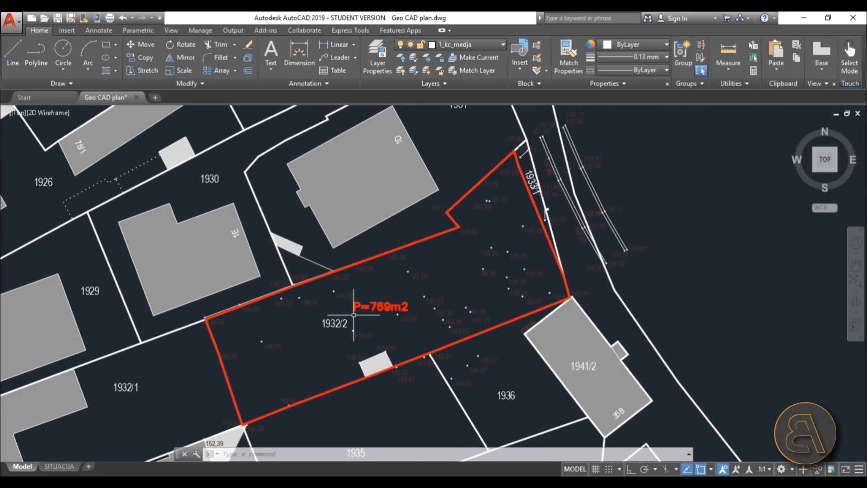
mouse_move(403, 320)
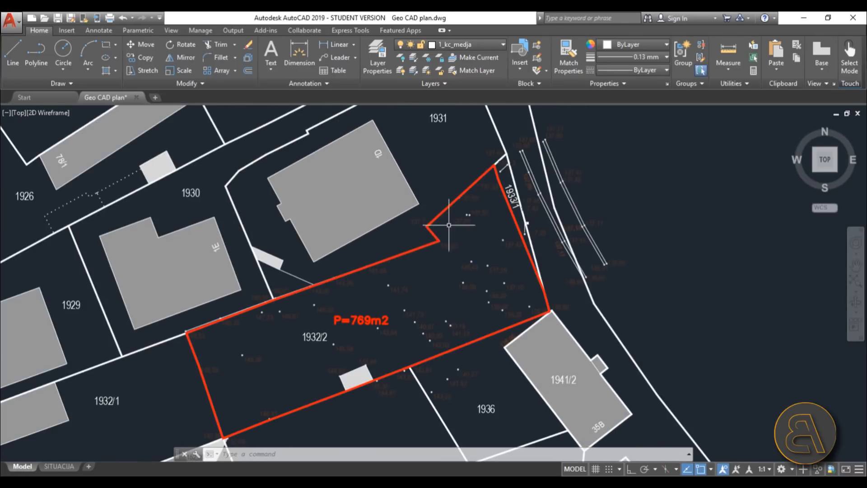
Step: Window-select every object in the site plan for FLATTEN and return to the top-down plan view
scroll("up", 3)
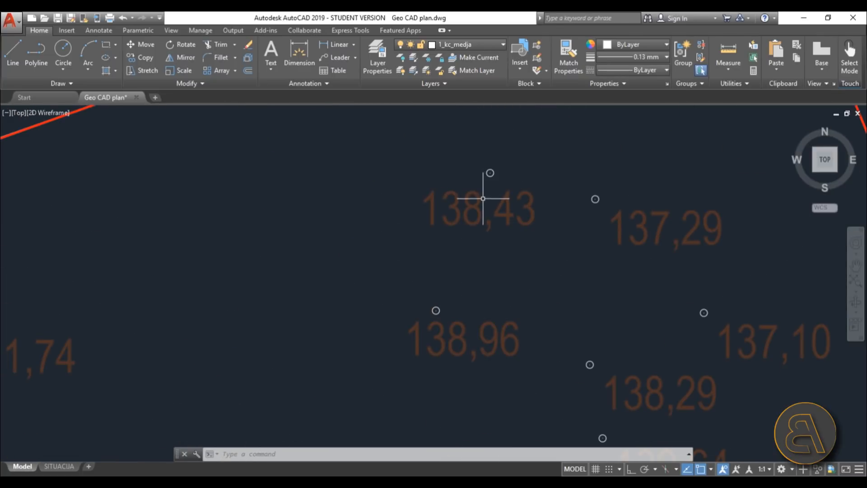
mouse_move(489, 173)
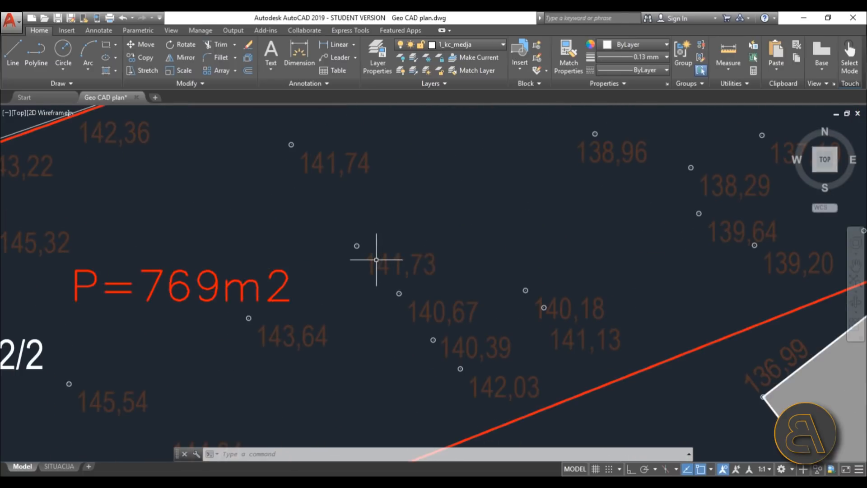
mouse_move(444, 212)
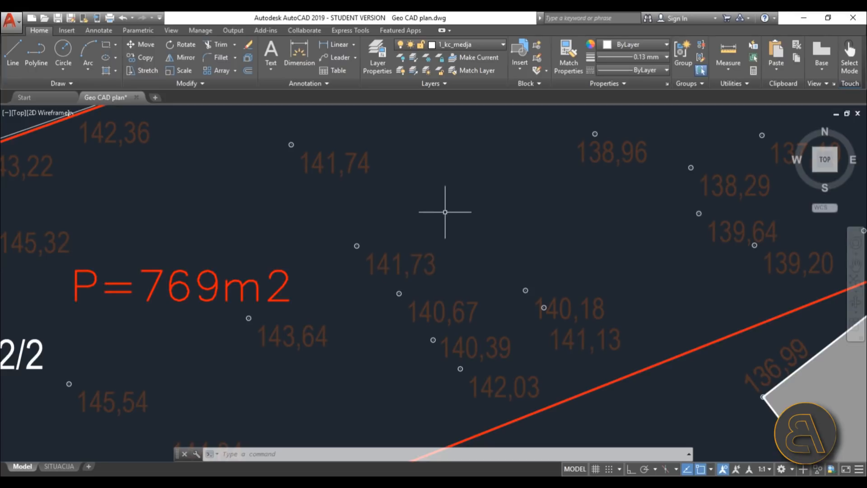
mouse_move(440, 206)
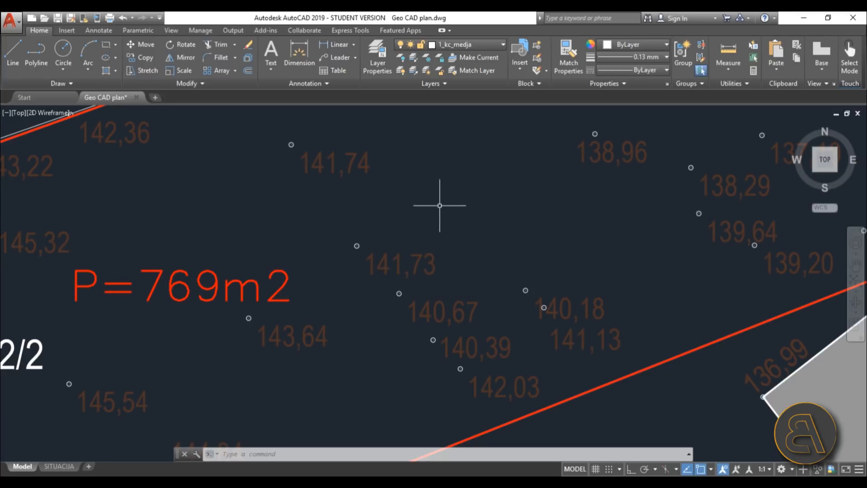
mouse_move(437, 202)
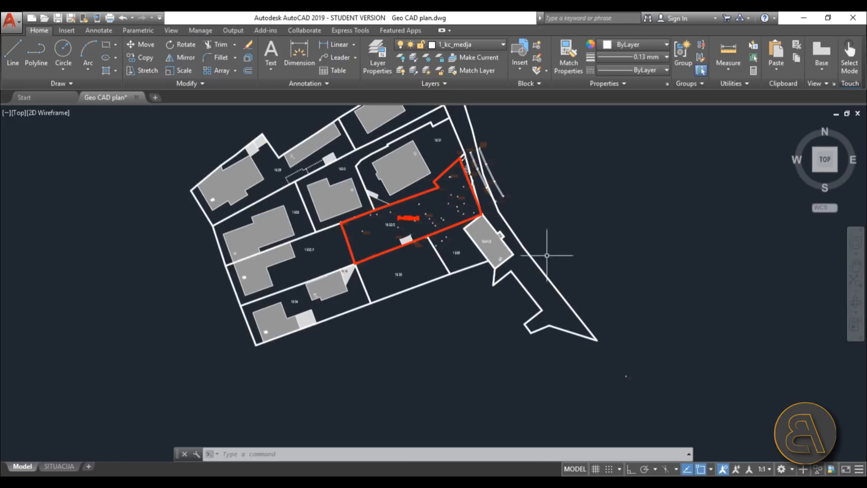
mouse_move(546, 256)
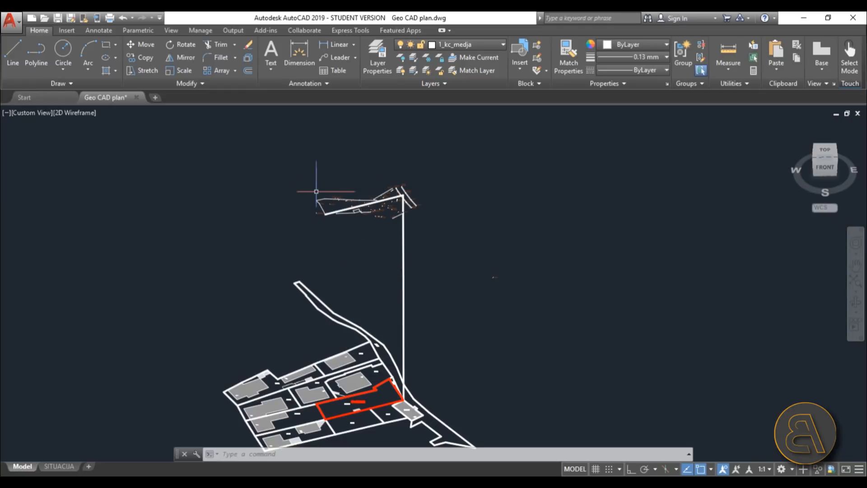
mouse_move(429, 261)
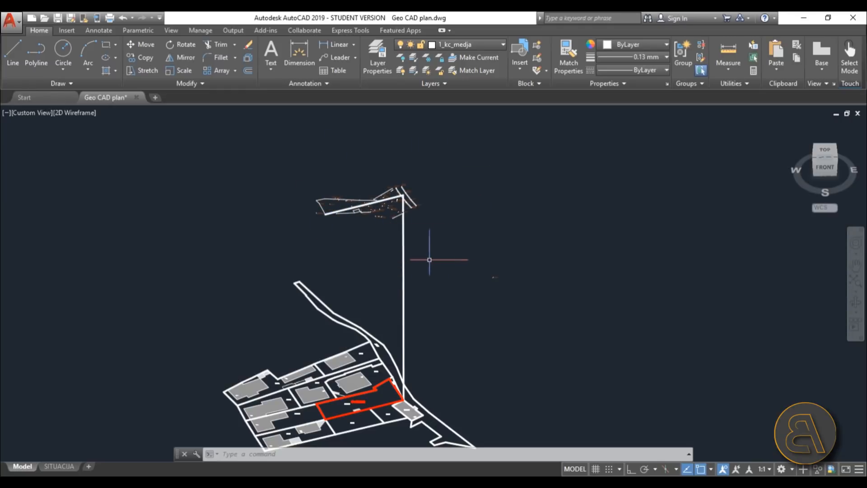
mouse_move(268, 133)
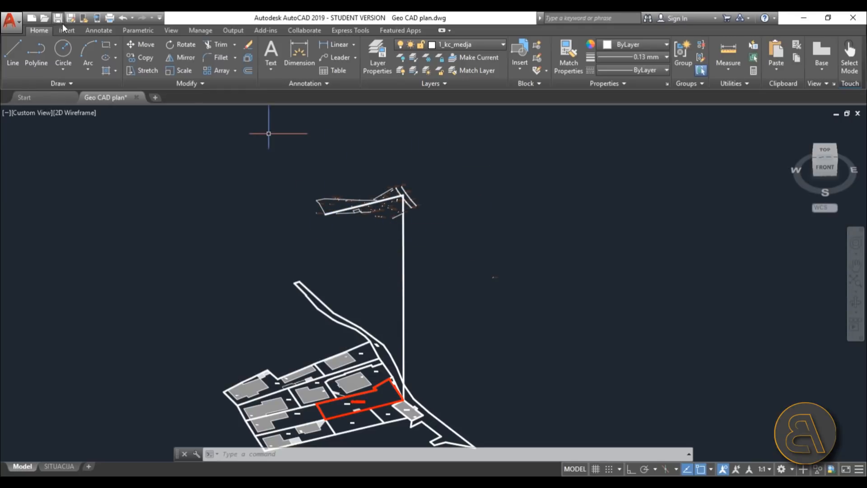
left_click(124, 18)
type("FLA")
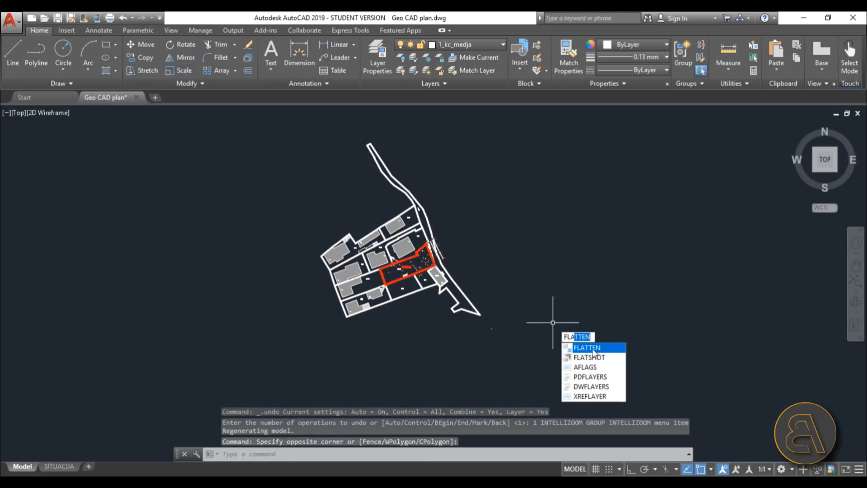
left_click(586, 347)
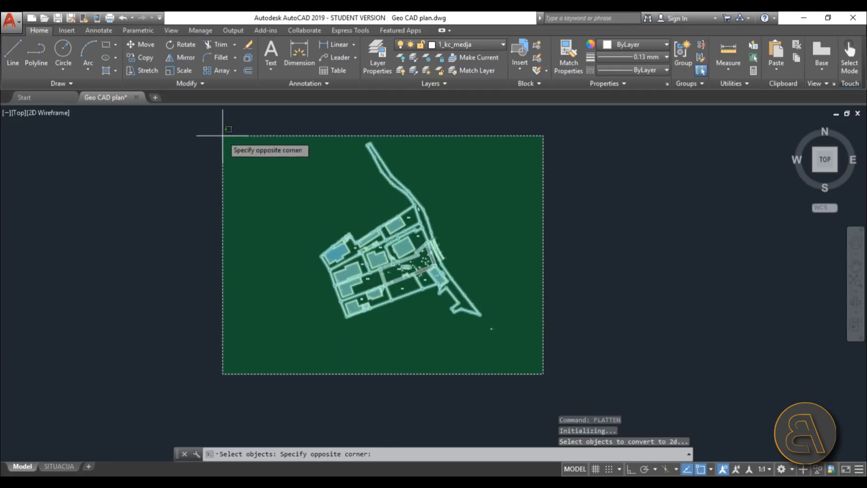
left_click(544, 375)
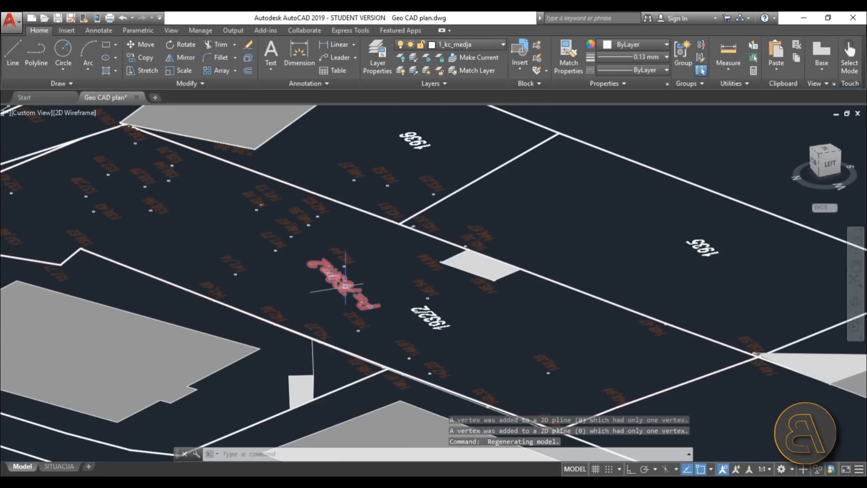
left_click(123, 18)
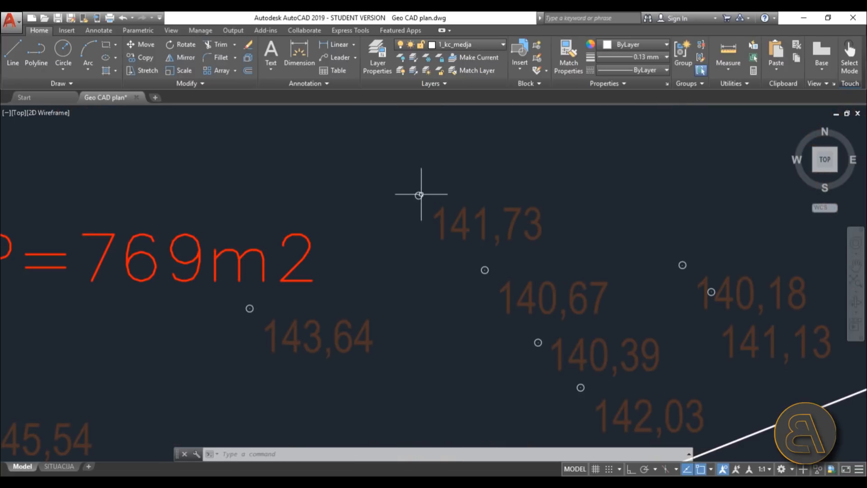
mouse_move(377, 202)
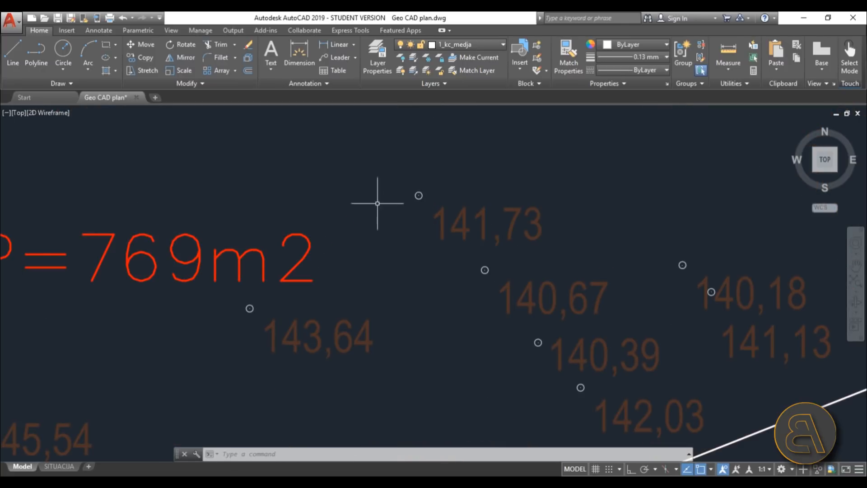
mouse_move(419, 195)
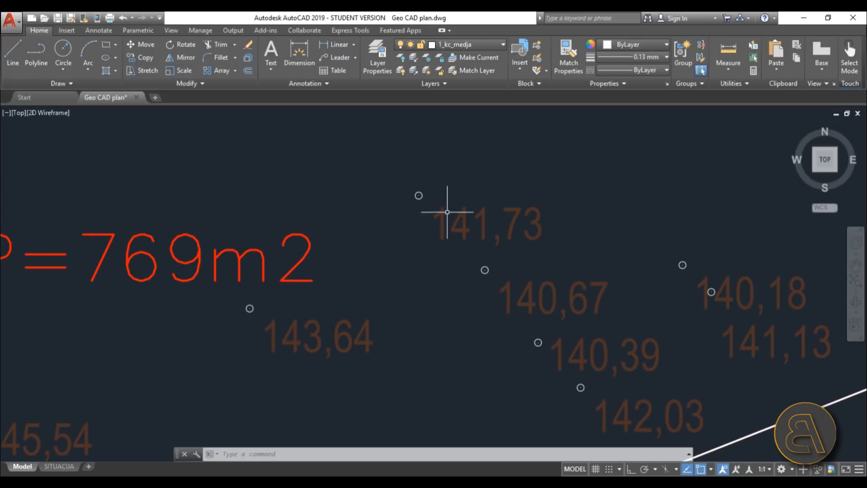
Step: Draw a 0.50 line at the 141,73 point, centre it by its midpoint and copy it into a cross
left_click(12, 52)
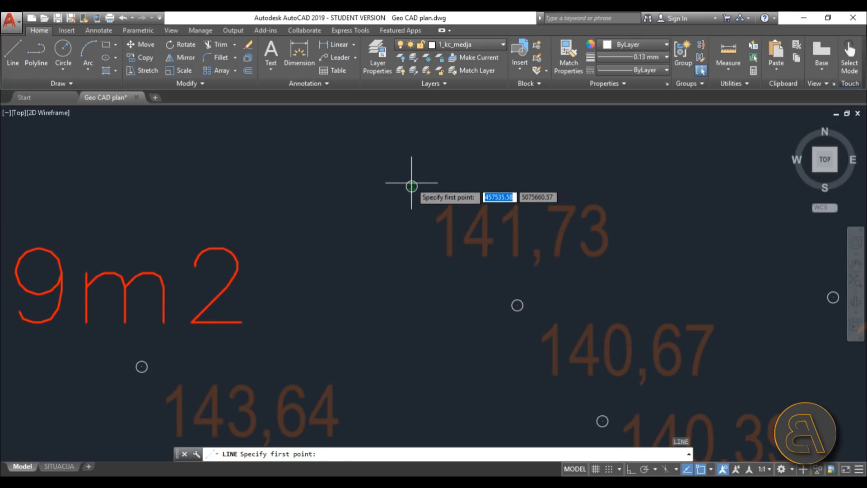
left_click(412, 186)
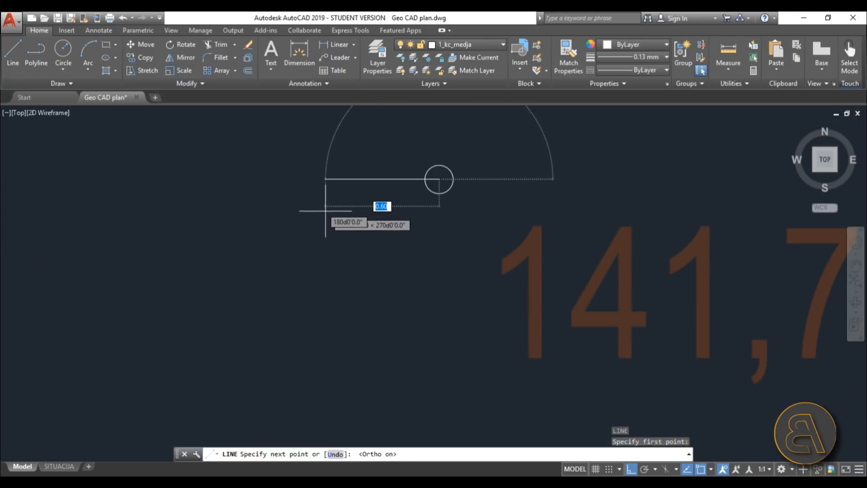
key("Escape")
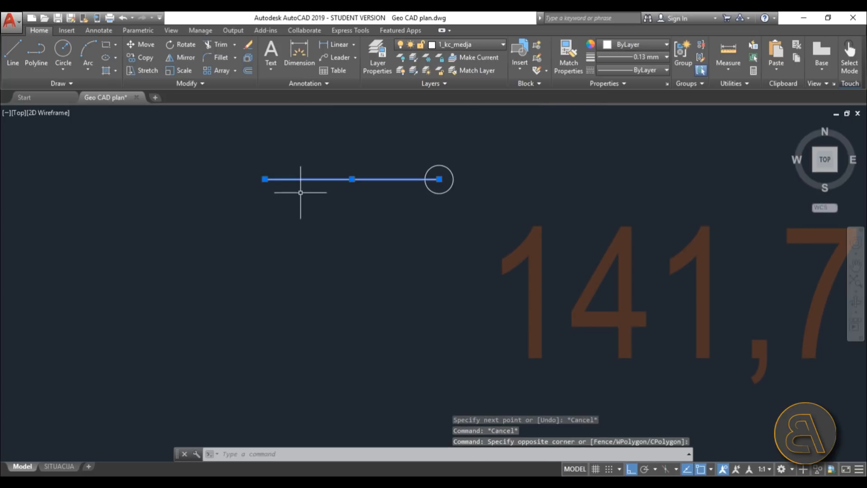
key("Escape")
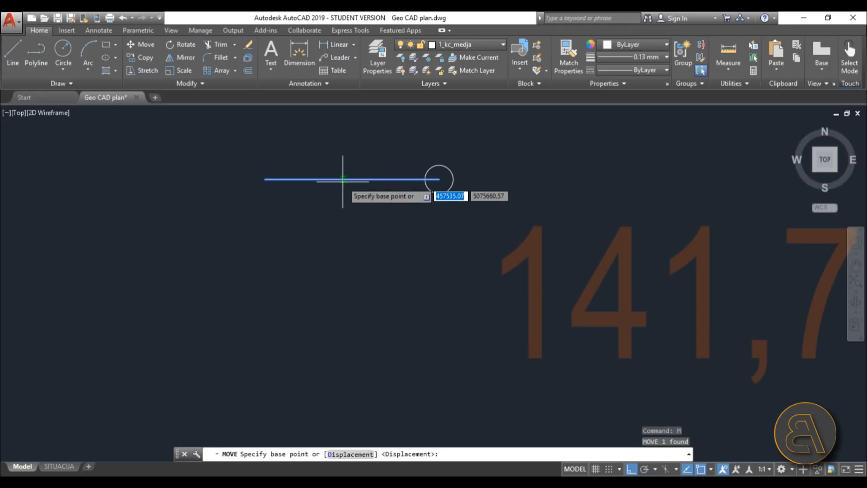
left_click(438, 179)
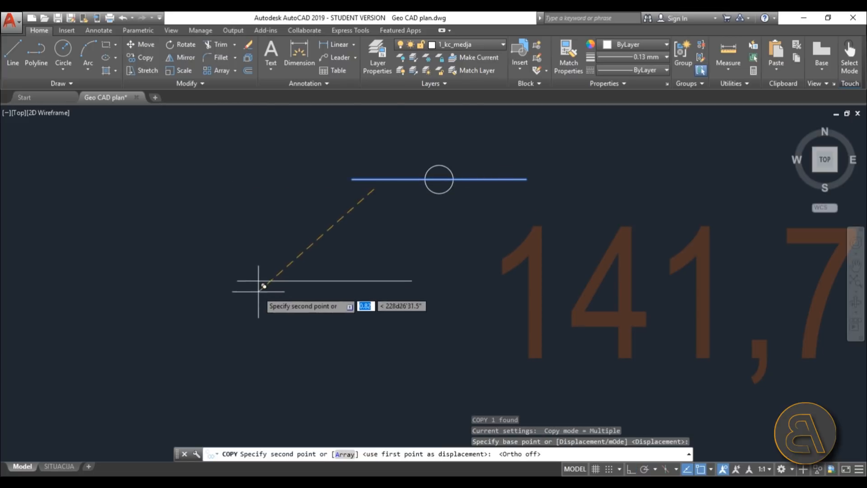
key("Escape")
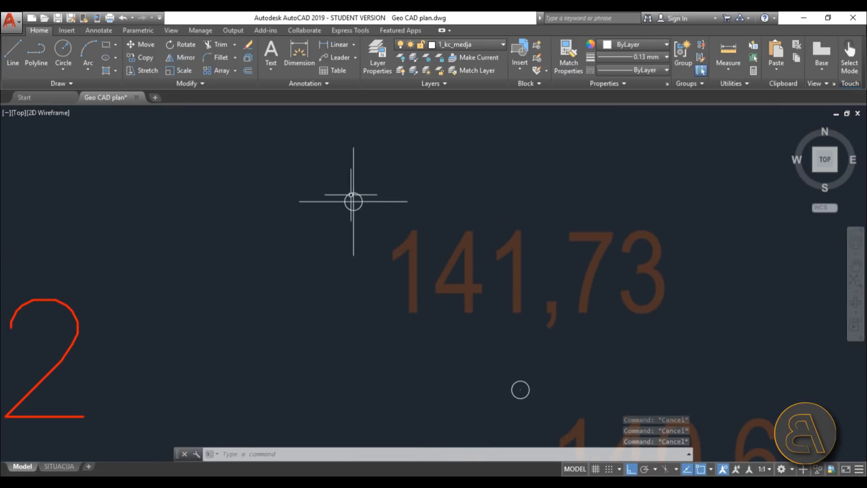
Step: Copy the cross marker from its centre onto the surveyed elevation points across plot 1932/2
left_click(354, 200)
type("CO")
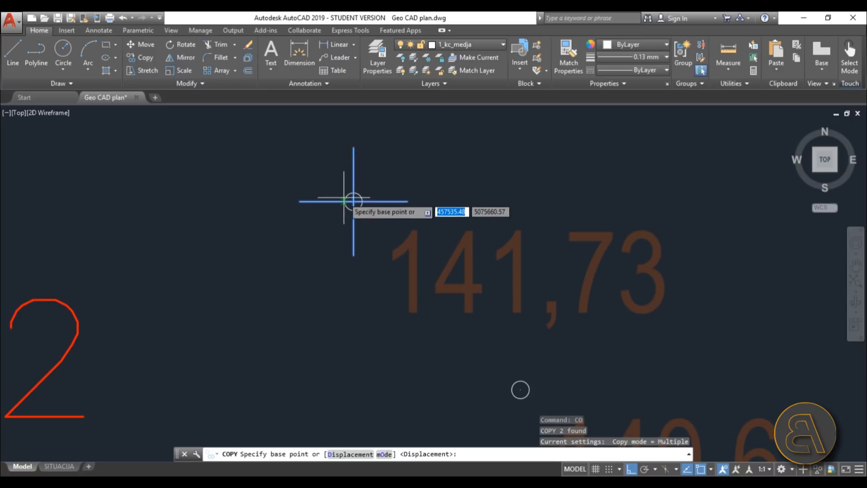
left_click(346, 200)
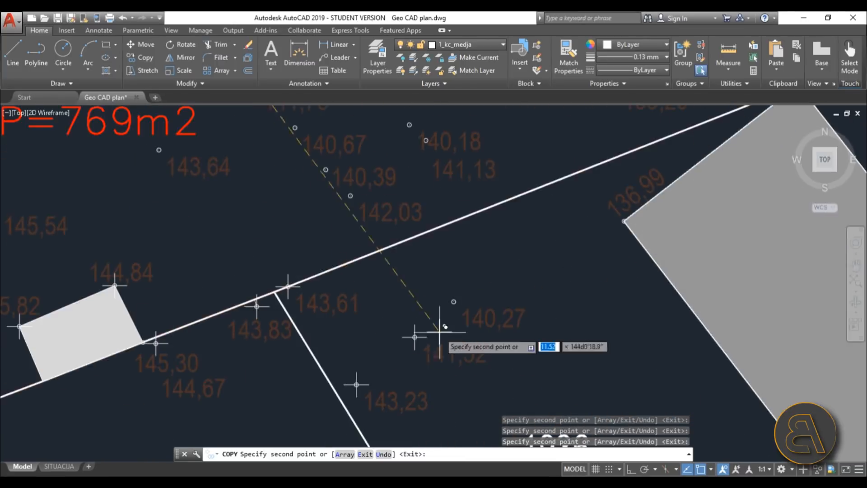
mouse_move(348, 193)
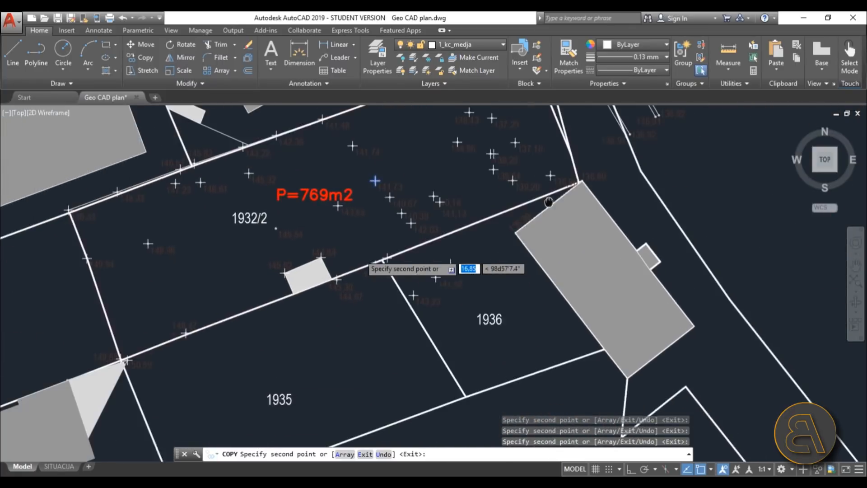
key("Escape")
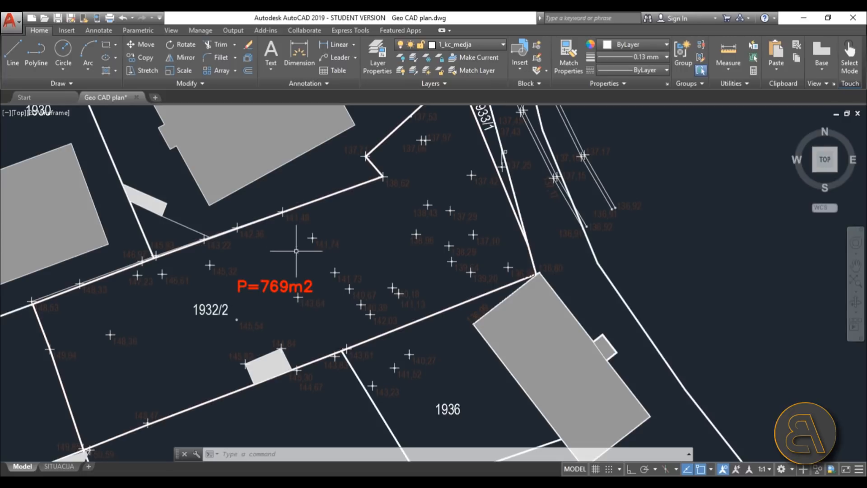
mouse_move(289, 263)
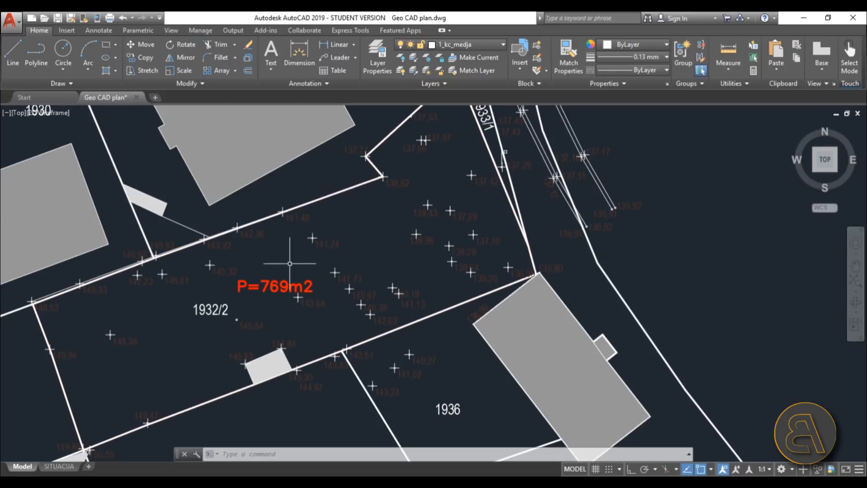
Step: Save the Geo CAD plan drawing to the Desktop via Save As
left_click(9, 17)
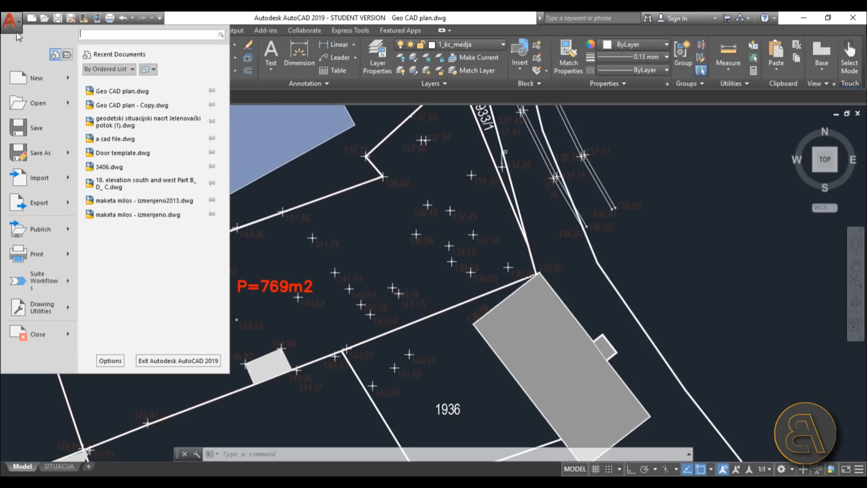
left_click(40, 152)
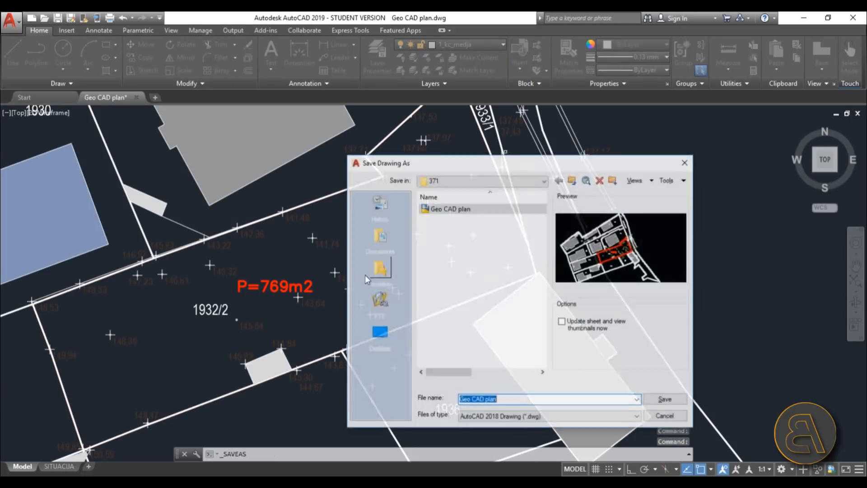
left_click(379, 335)
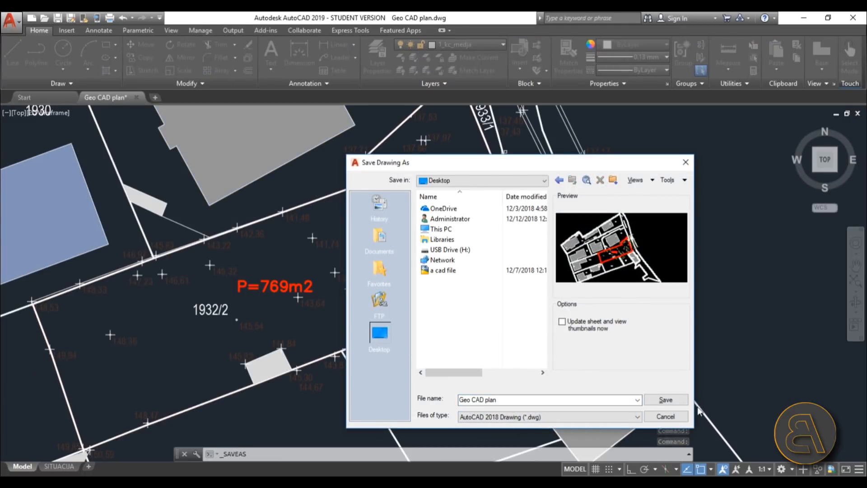
left_click(665, 400)
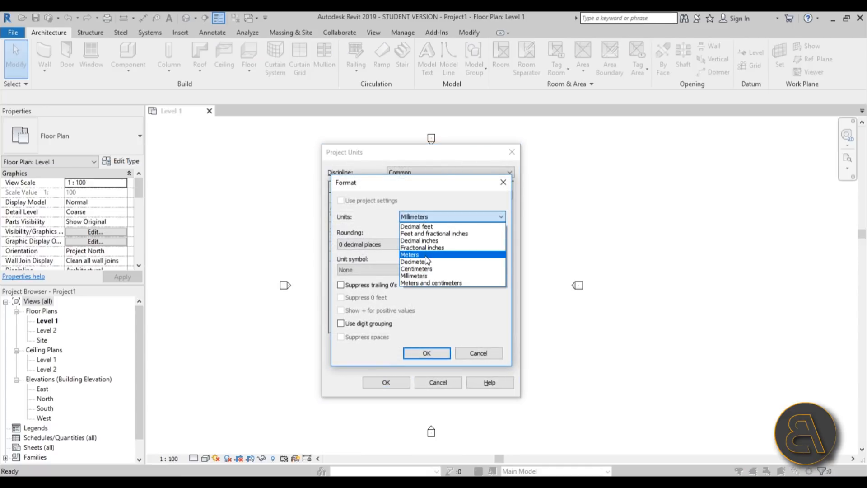
Step: Set the Length format to Meters with 2 decimal places and confirm the project units
left_click(409, 254)
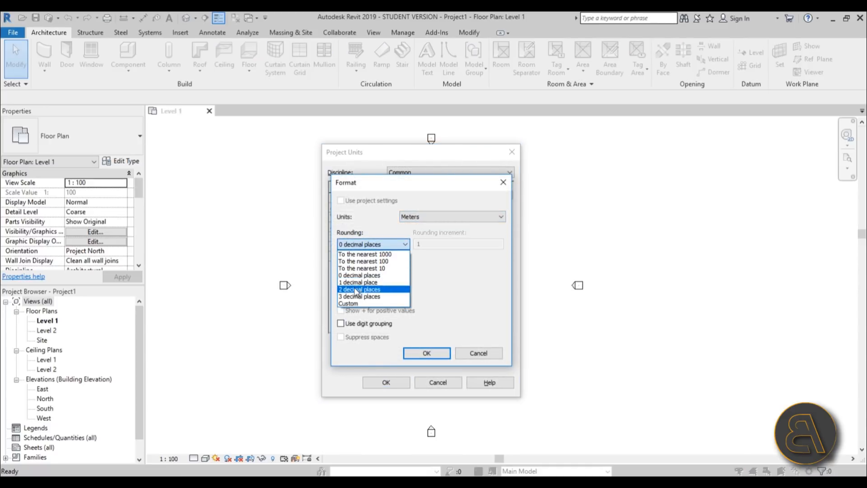
left_click(425, 353)
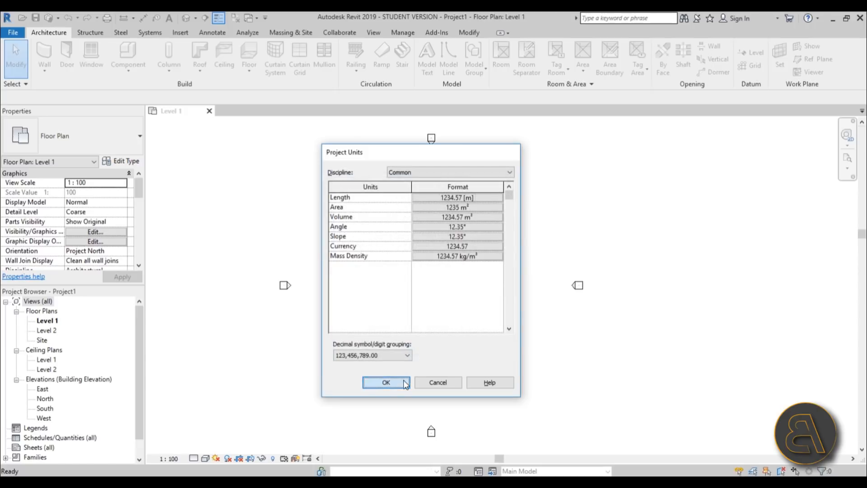
left_click(385, 382)
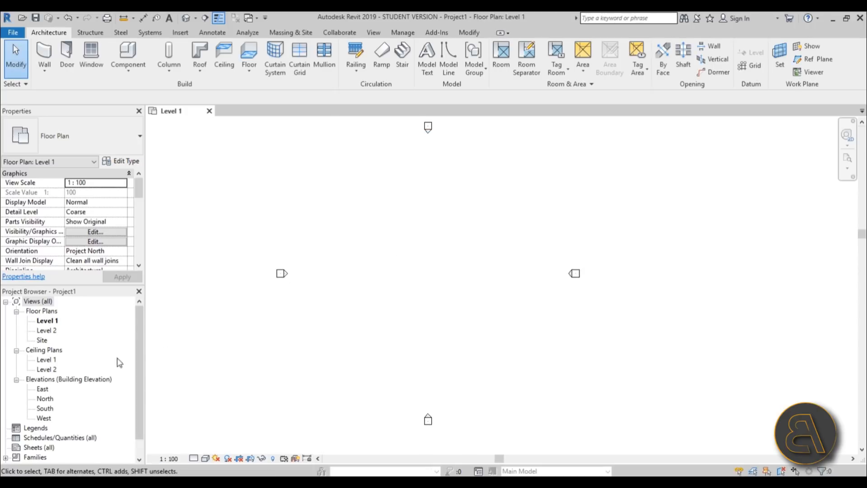
Step: Open the Site floor plan from the Project Browser and show the Insert tools
double_click(42, 340)
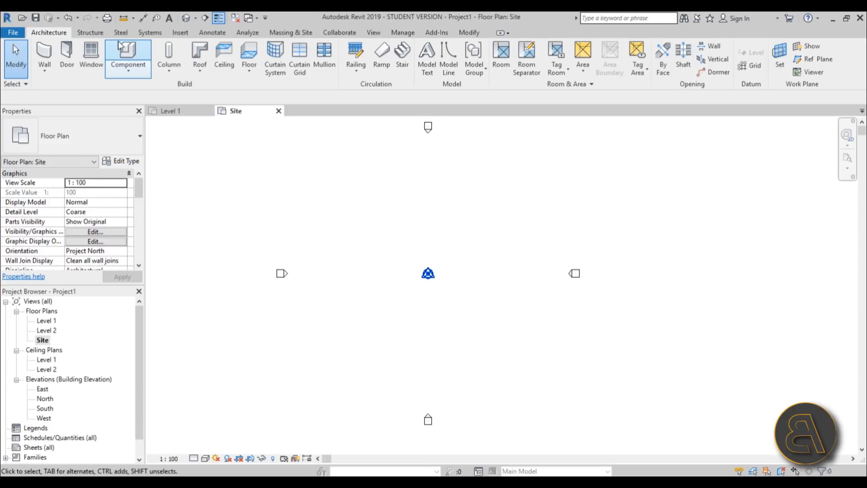
left_click(180, 32)
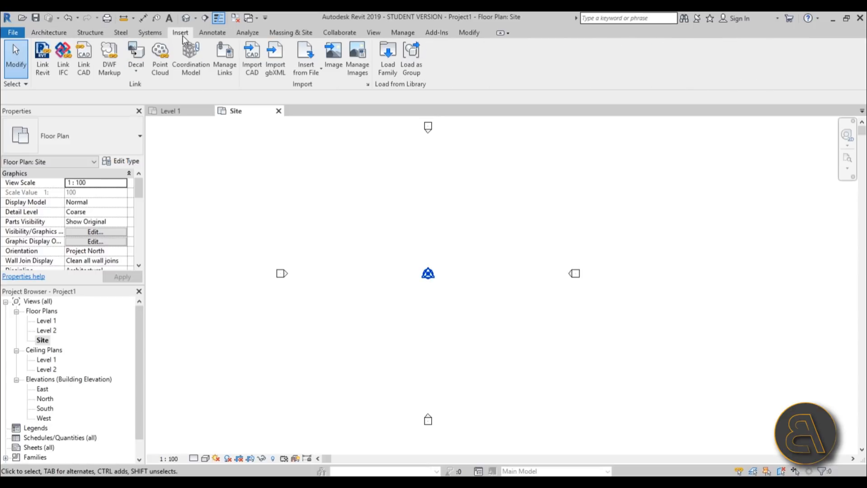
mouse_move(252, 58)
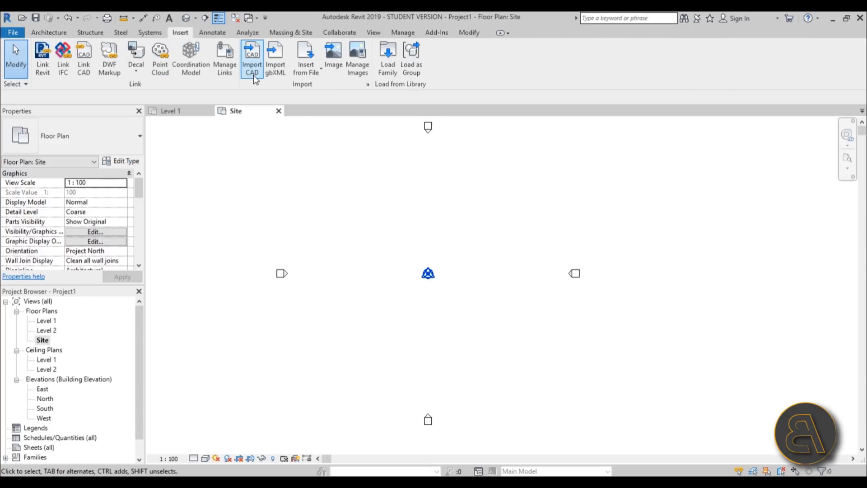
mouse_move(81, 95)
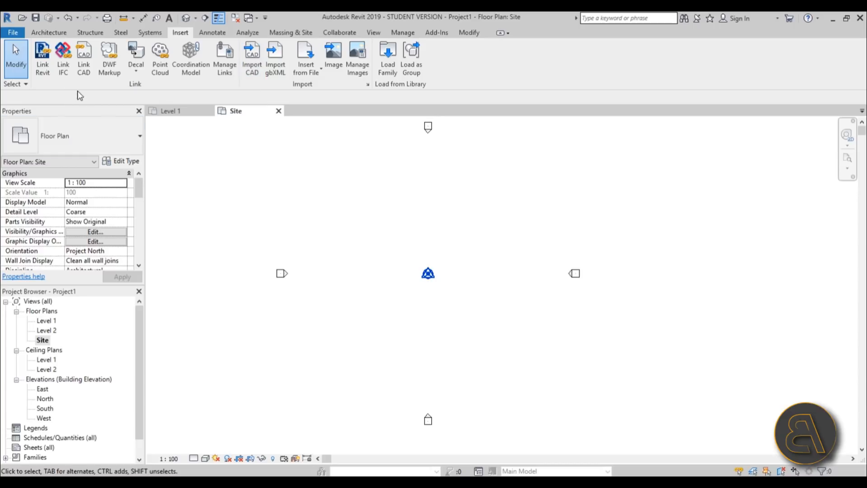
mouse_move(84, 56)
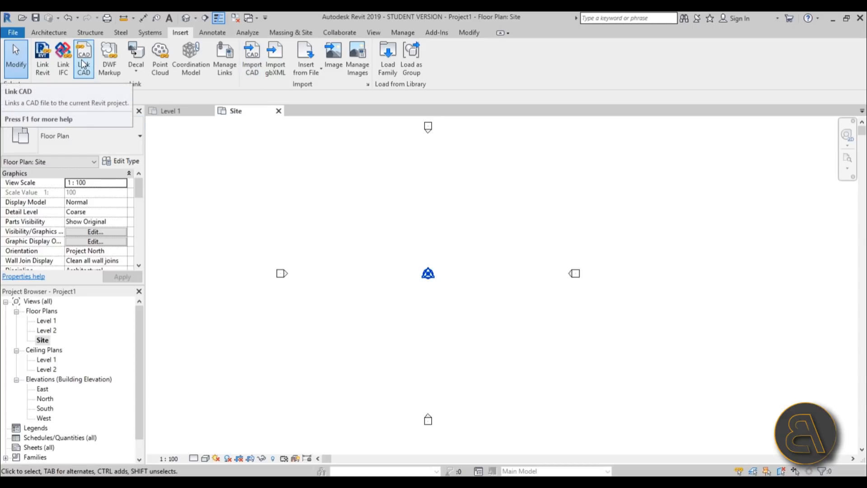
mouse_move(85, 74)
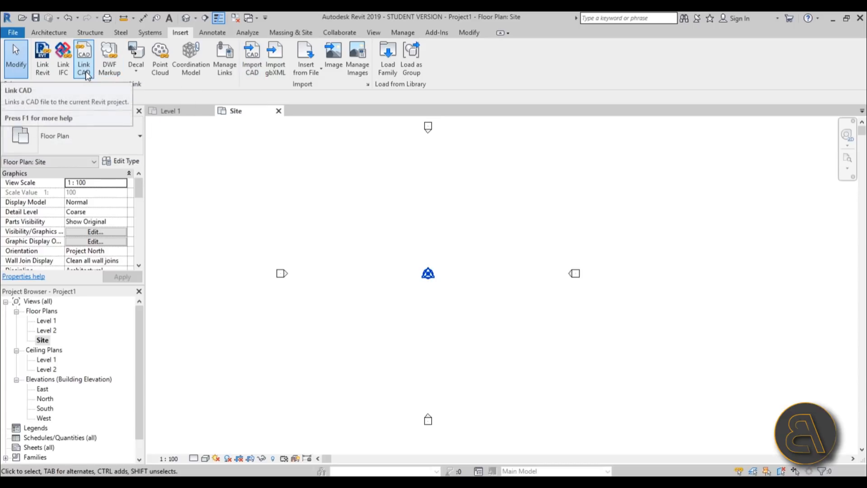
mouse_move(84, 59)
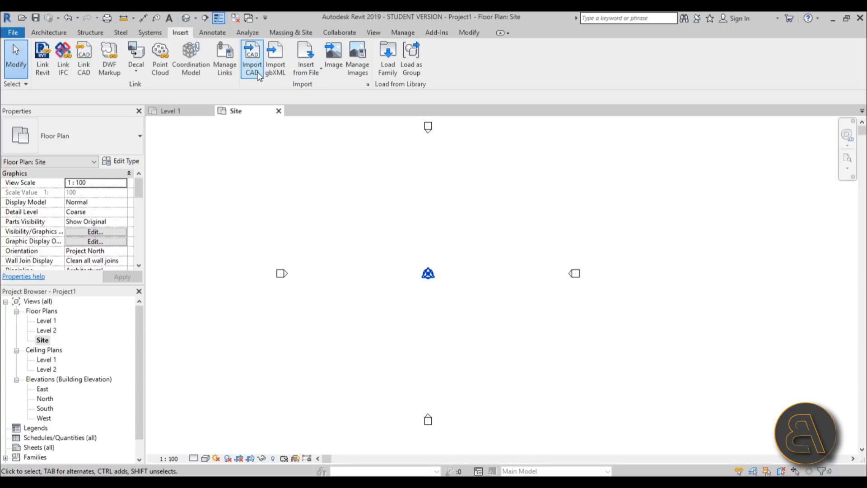
Step: Import Geo CAD plan.dwg from the Desktop with Black and White colours and meter units
left_click(252, 55)
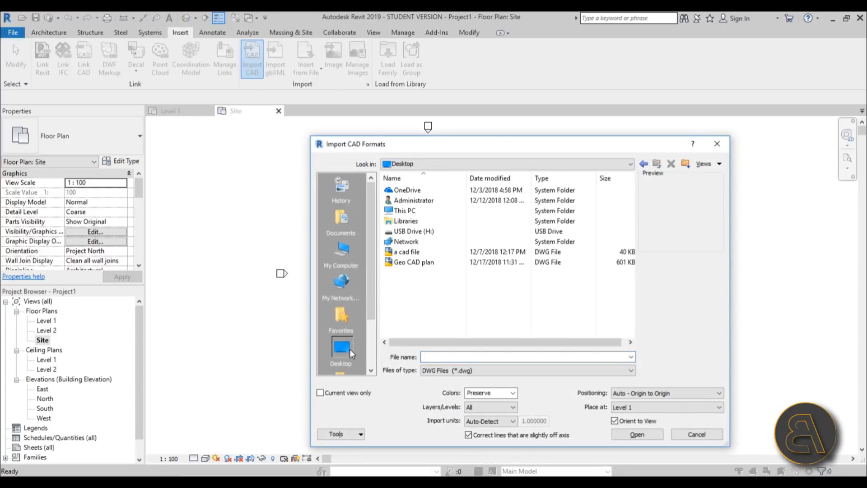
left_click(414, 262)
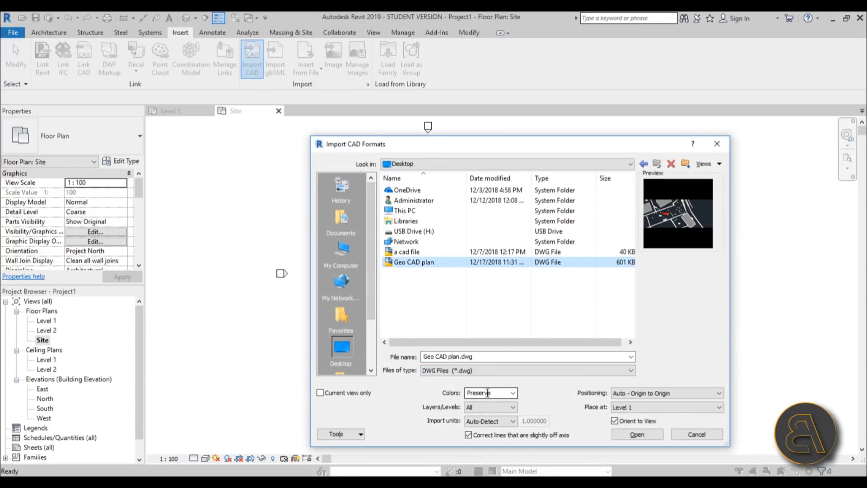
left_click(512, 393)
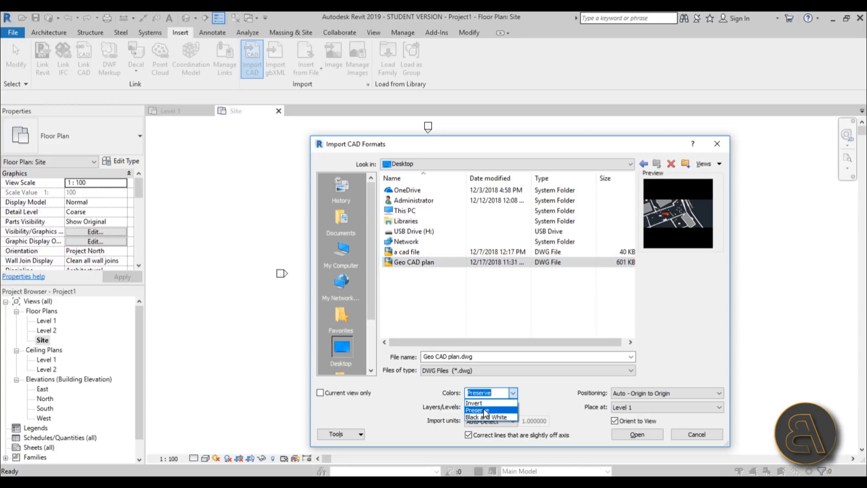
mouse_move(486, 416)
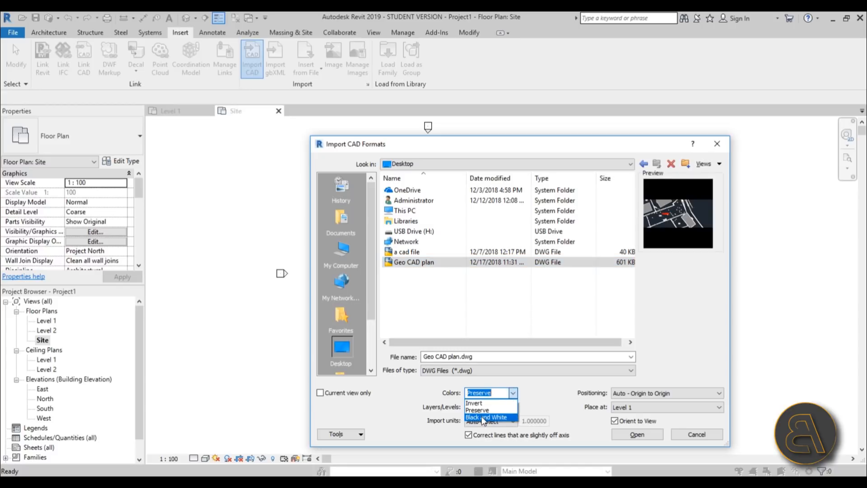
left_click(486, 417)
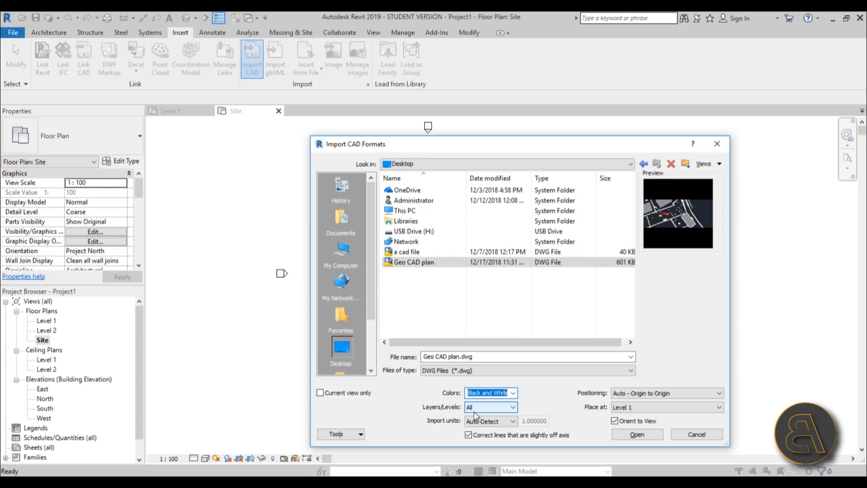
left_click(489, 421)
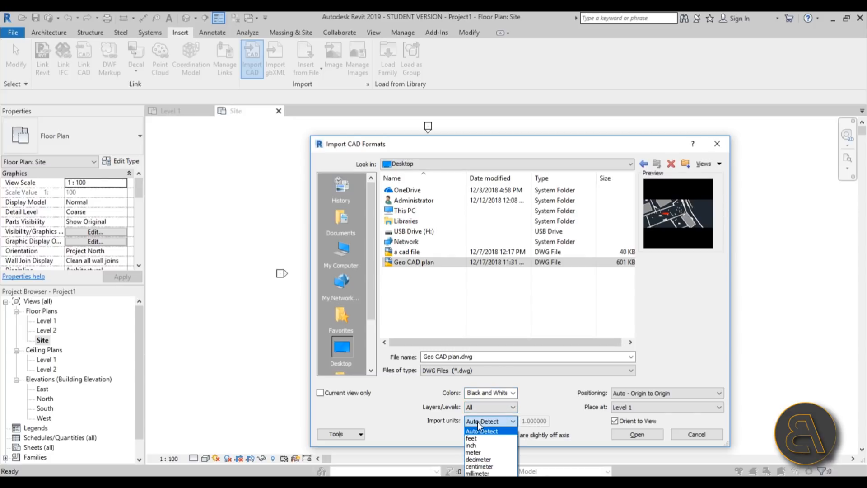
left_click(472, 452)
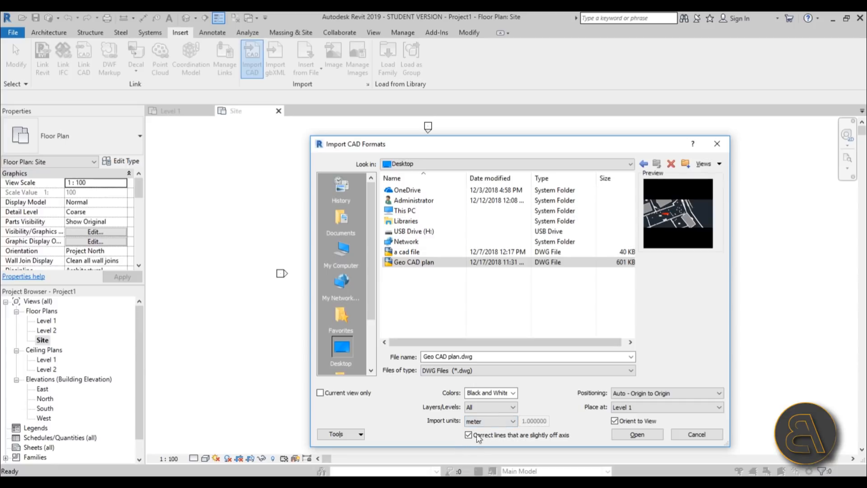
left_click(636, 434)
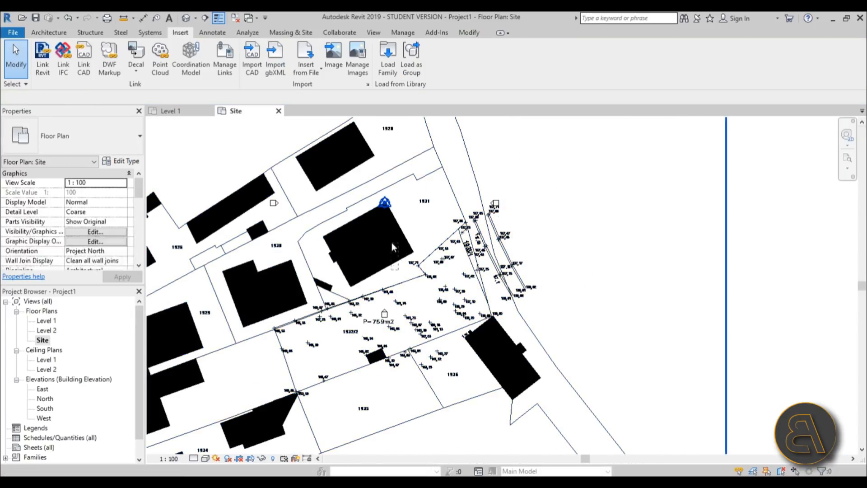
Step: Select the imported site plan and zoom in on its 141,73 and 140,67 cross markers
left_click(387, 249)
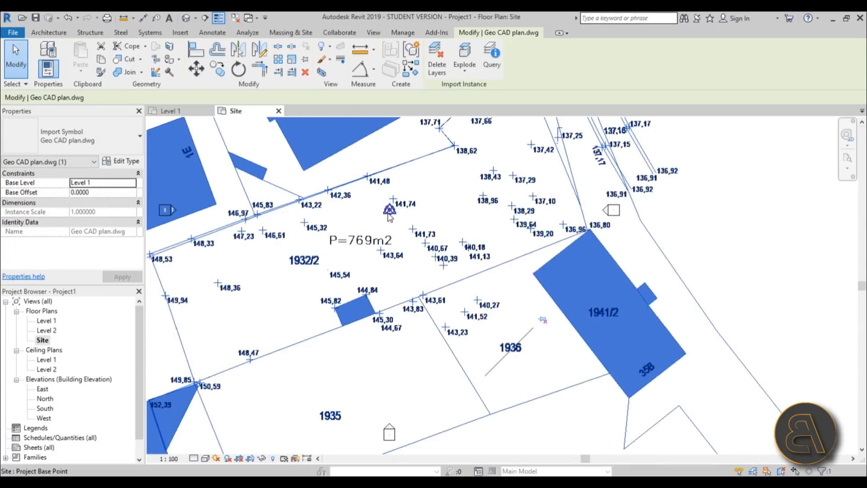
mouse_move(389, 212)
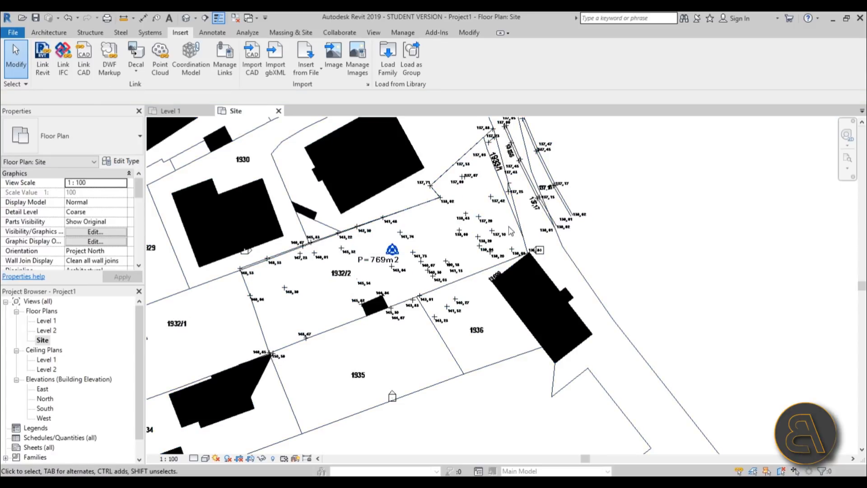
left_click(540, 250)
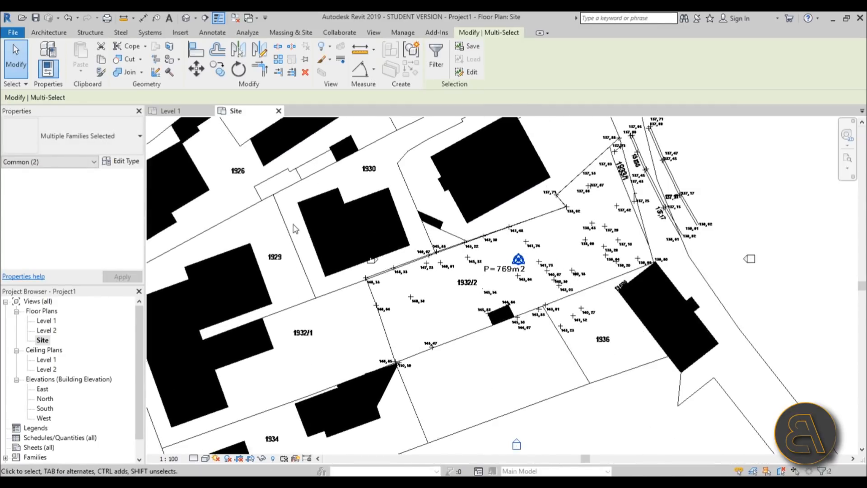
scroll("down", 3)
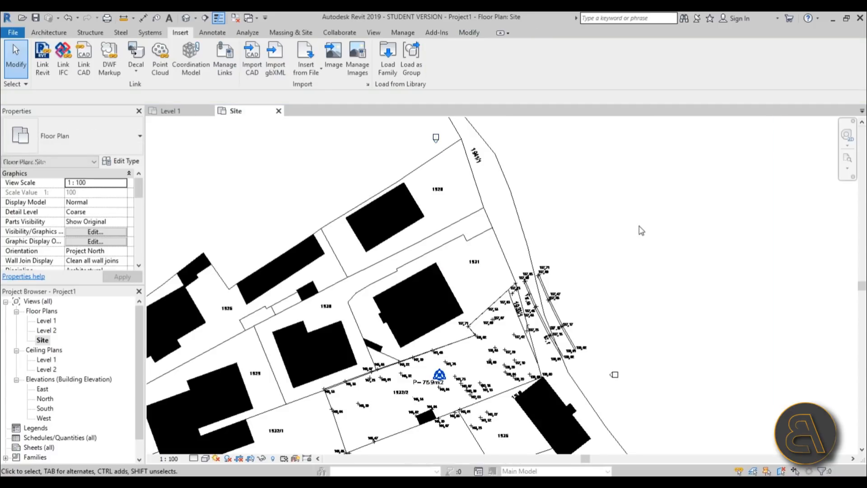
scroll("up", 3)
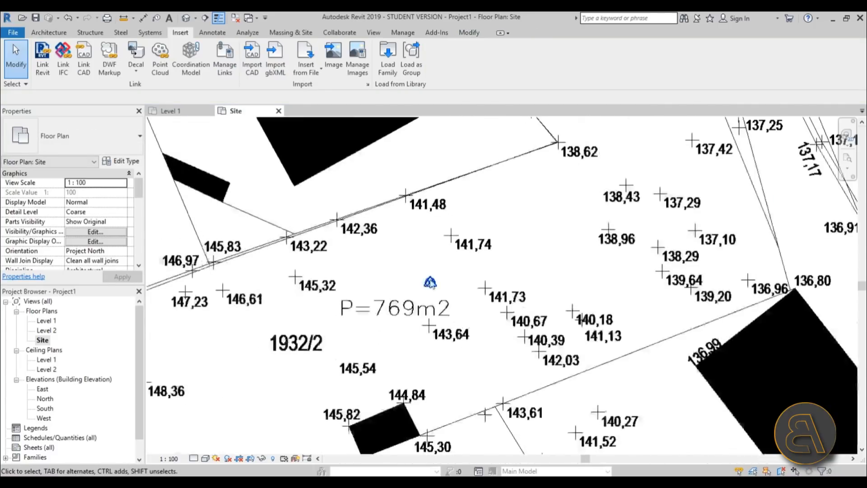
scroll("up", 3)
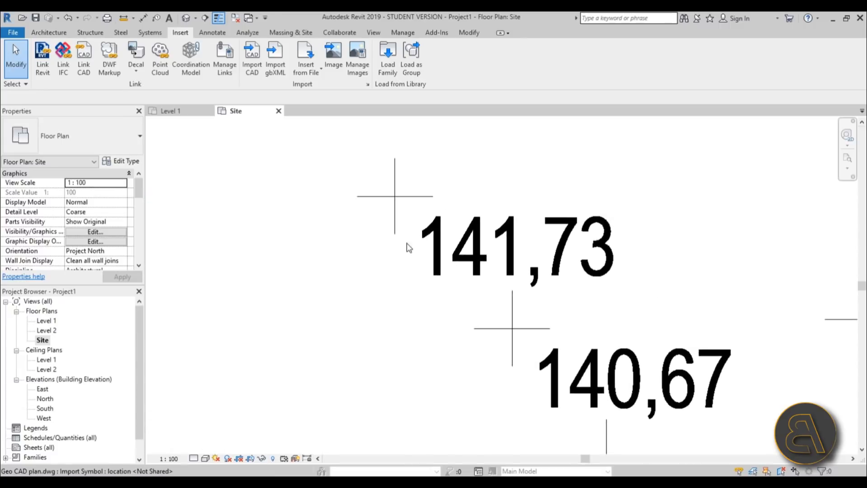
mouse_move(453, 254)
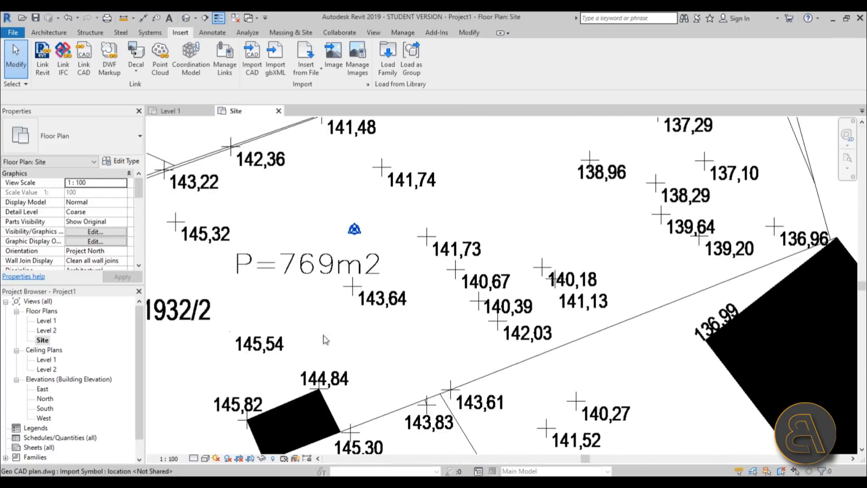
Step: From Massing & Site, apply a view range with Top and Cut plane offsets of 100
left_click(290, 32)
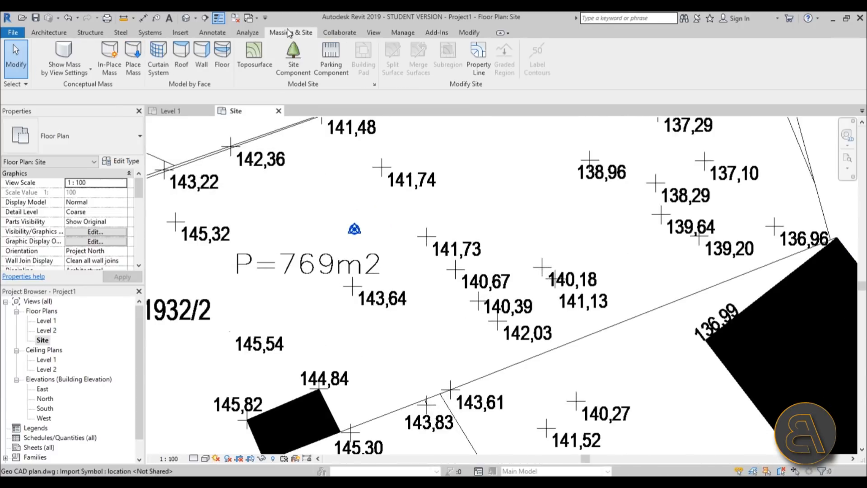
mouse_move(331, 178)
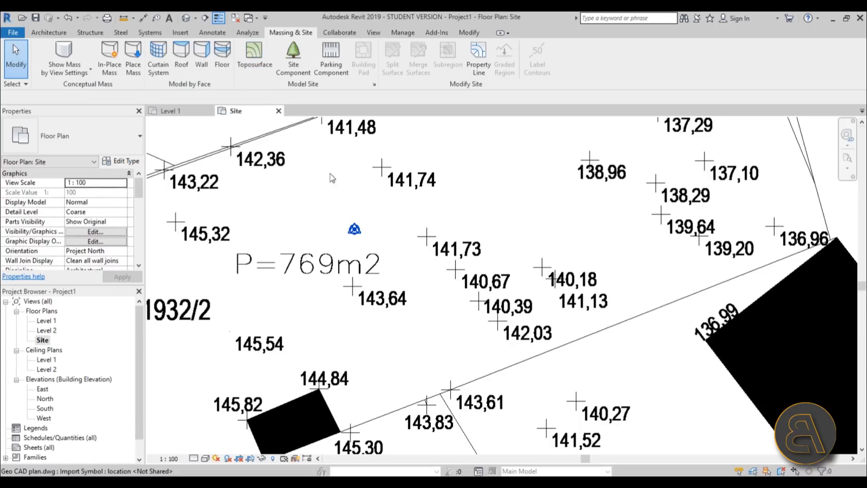
mouse_move(446, 258)
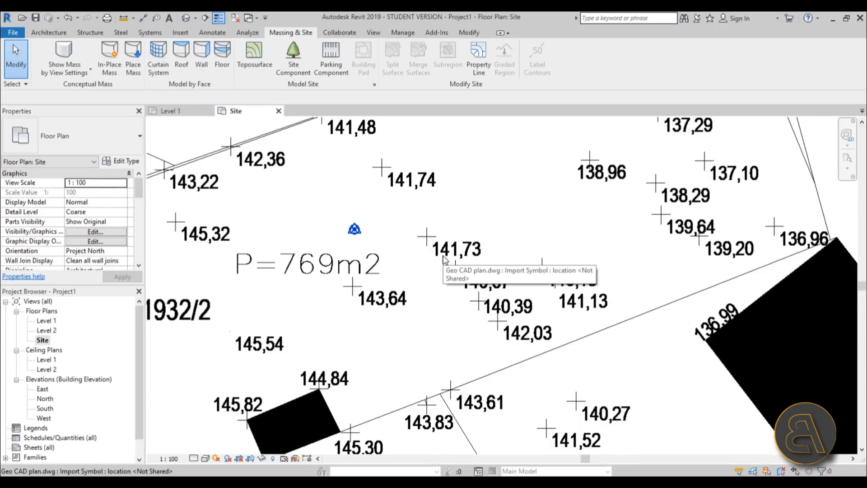
mouse_move(493, 290)
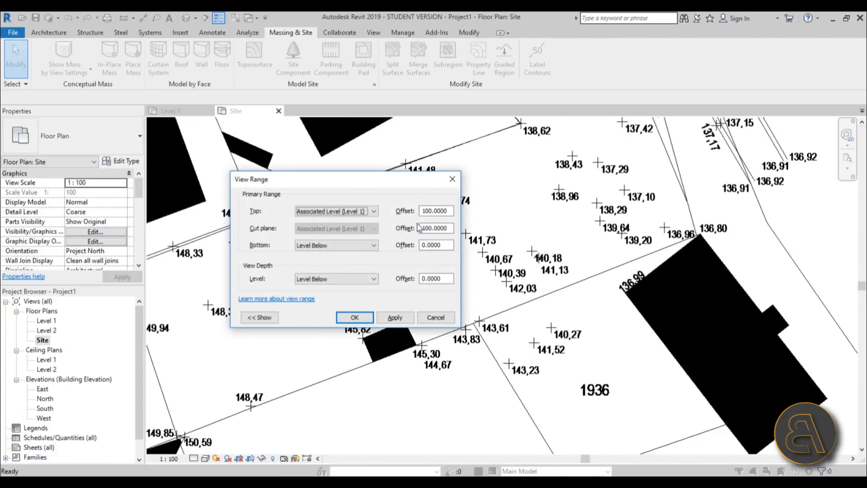
left_click(437, 211)
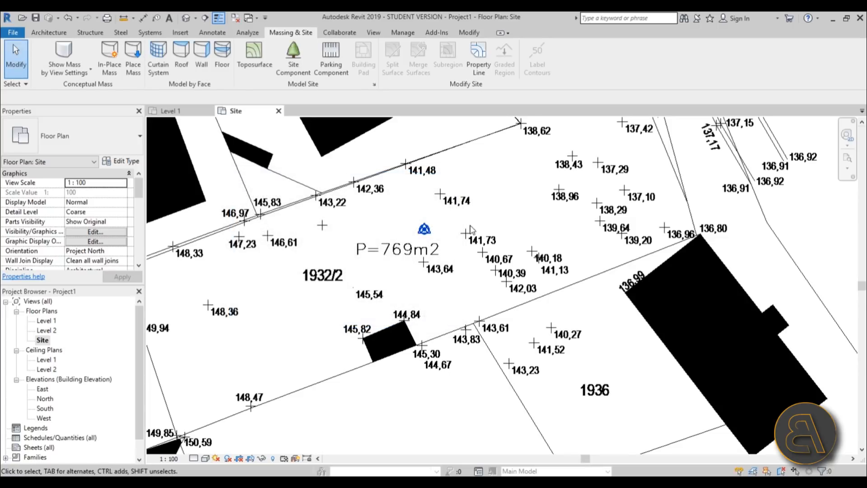
mouse_move(448, 196)
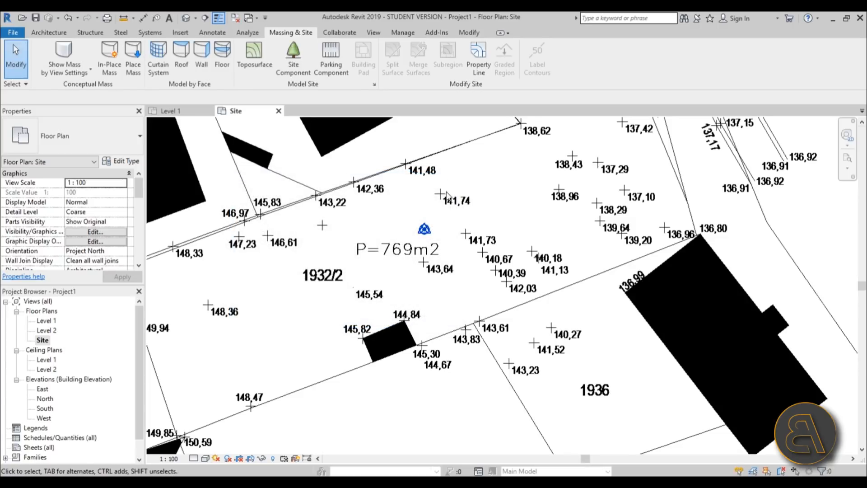
mouse_move(449, 200)
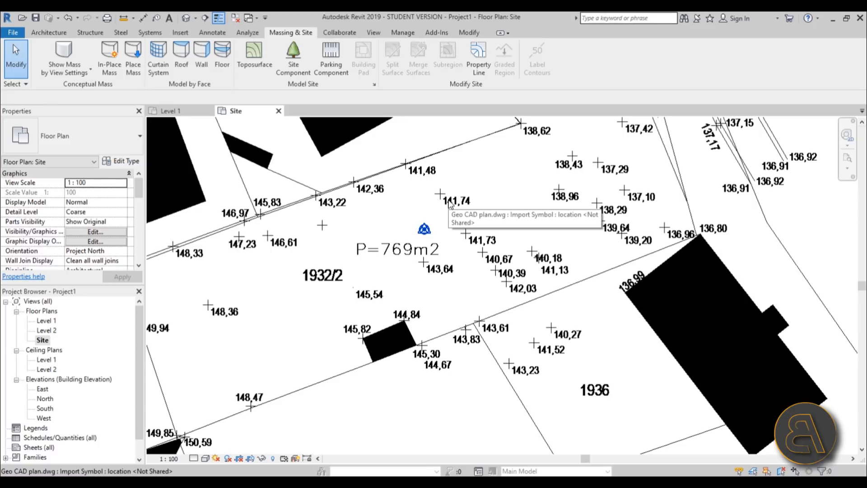
mouse_move(398, 237)
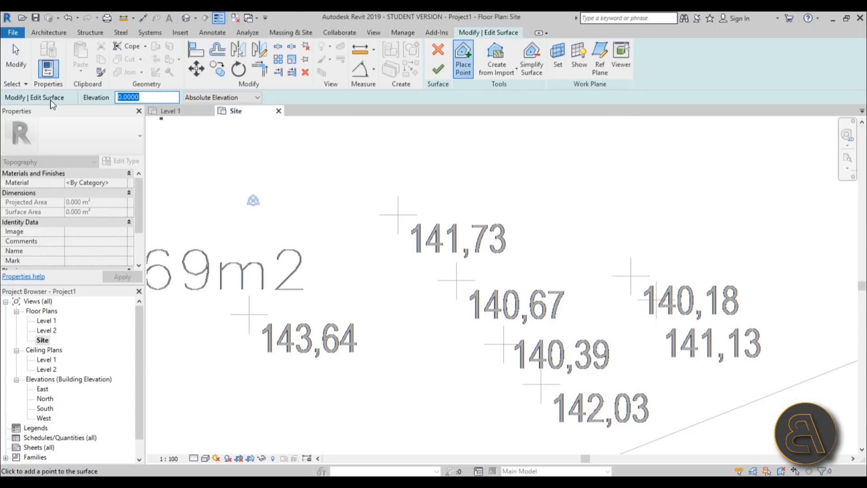
Step: Place toposurface points with elevations such as 140.39 and 143,61 on the central survey crosses
type("141.")
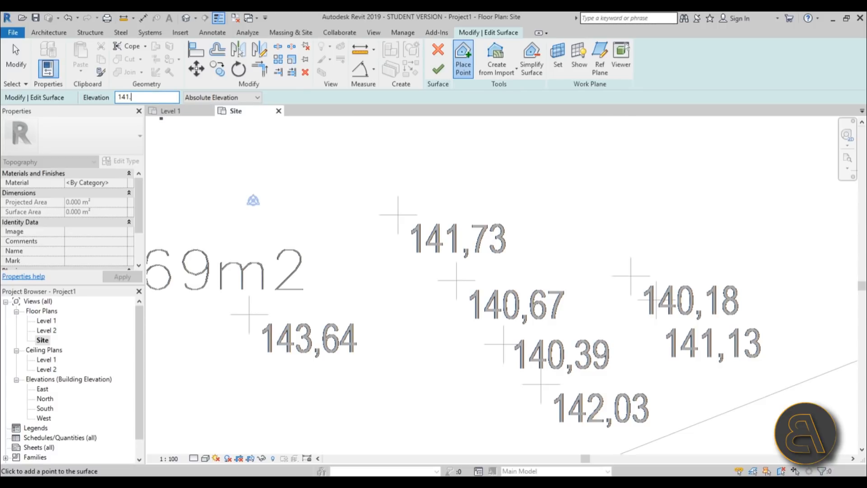
mouse_move(397, 219)
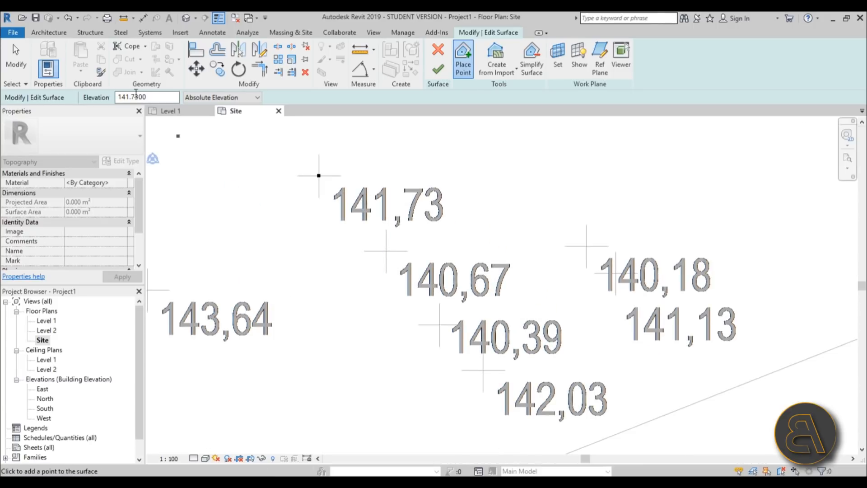
triple_click(147, 96)
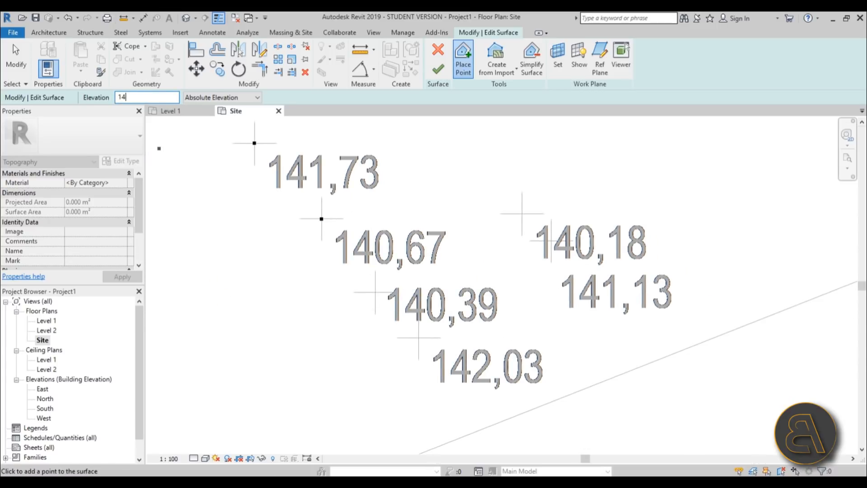
type("140.39")
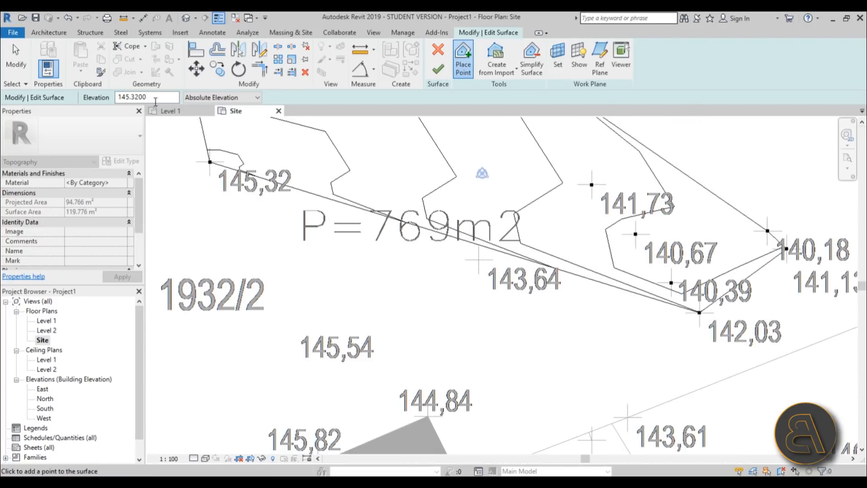
mouse_move(479, 260)
type("143.6100")
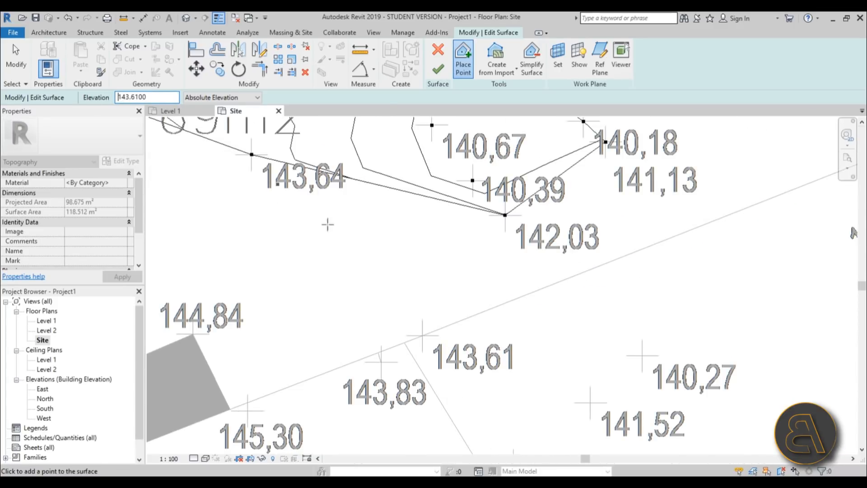
left_click(423, 336)
type("138.9600")
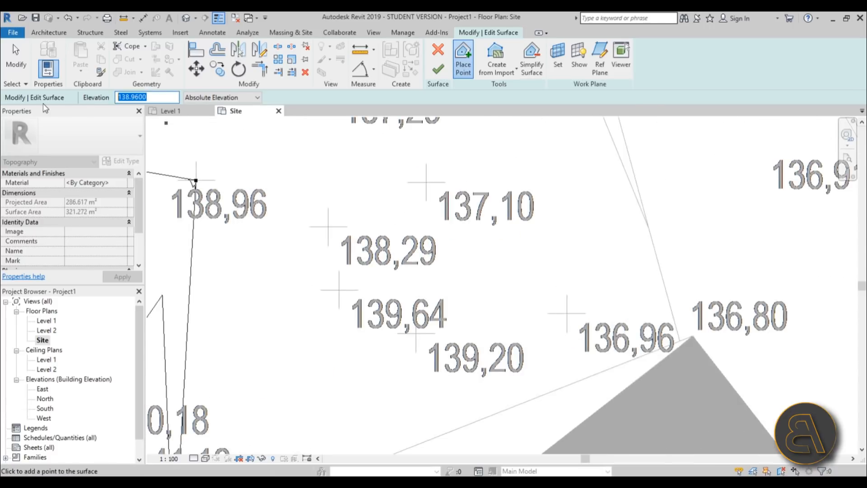
Step: Add surface points at the 139.64 and 137.71 survey spots with their elevations
left_click(327, 226)
type("139.64")
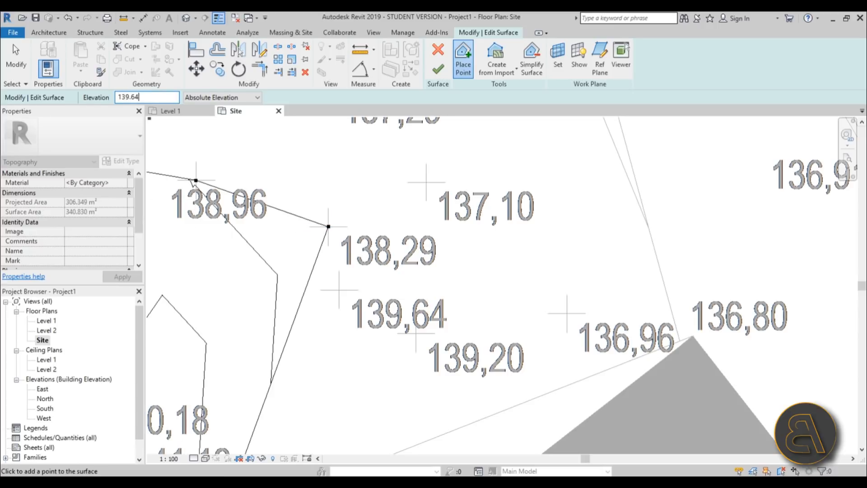
left_click(416, 333)
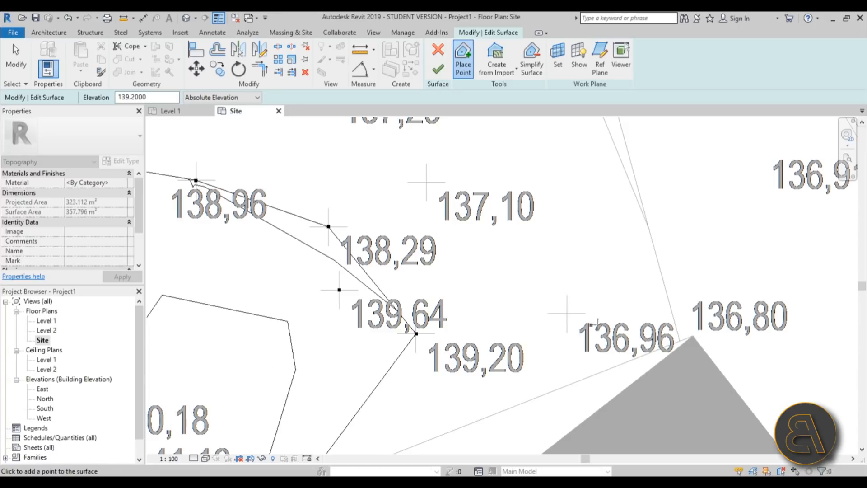
left_click(566, 314)
type("137.71")
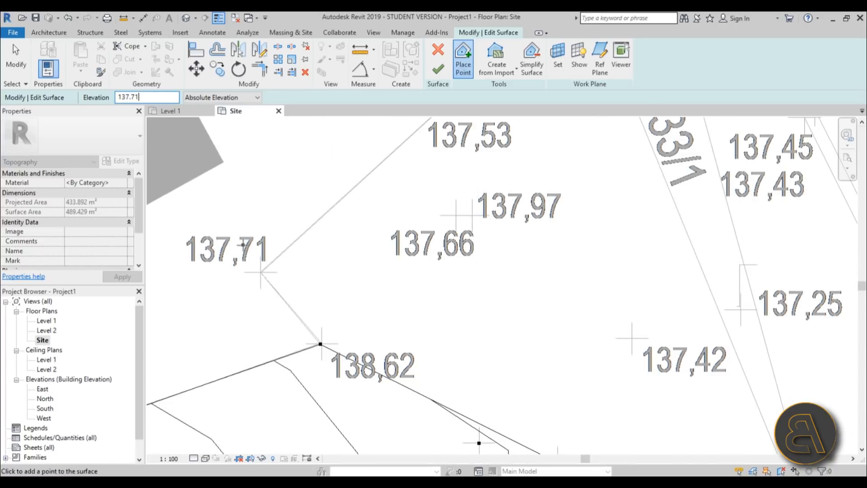
left_click(456, 216)
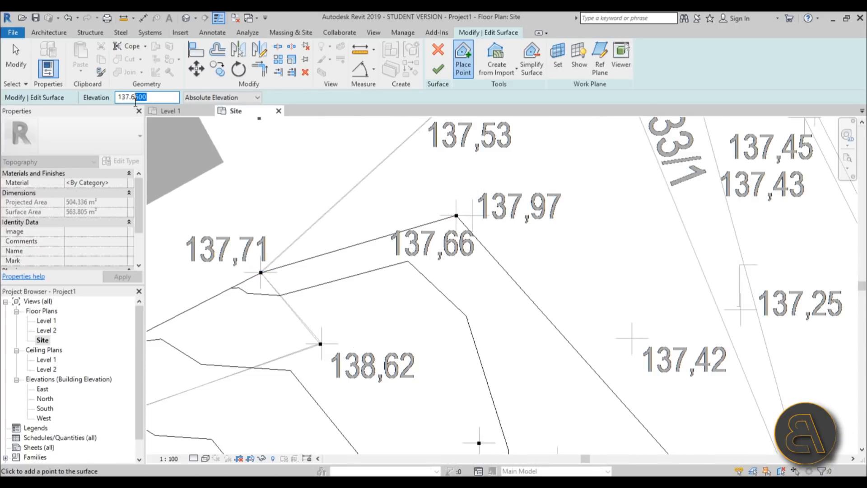
Step: Add the 137.97 and 137.66 elevation points and finish the toposurface
type("137.9700")
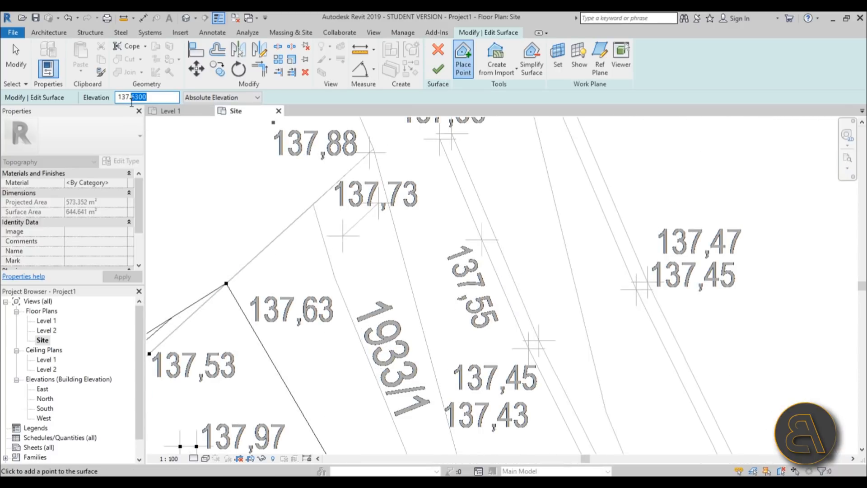
left_click(379, 205)
type("137.66")
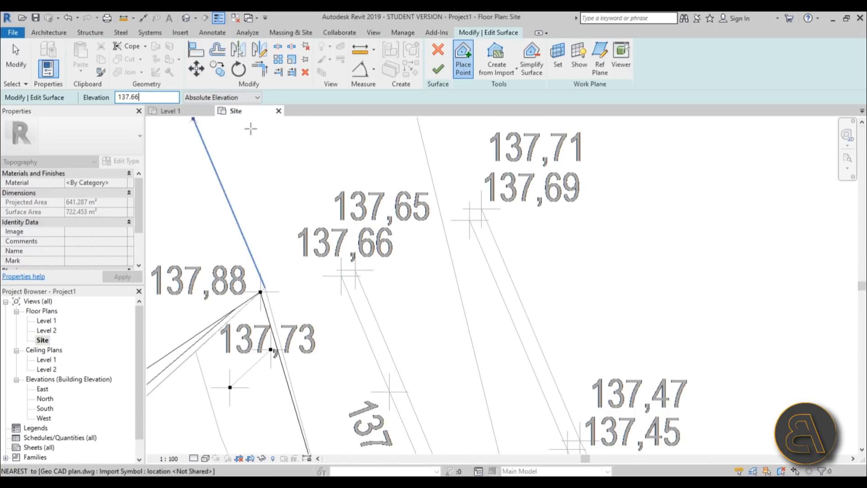
left_click(340, 274)
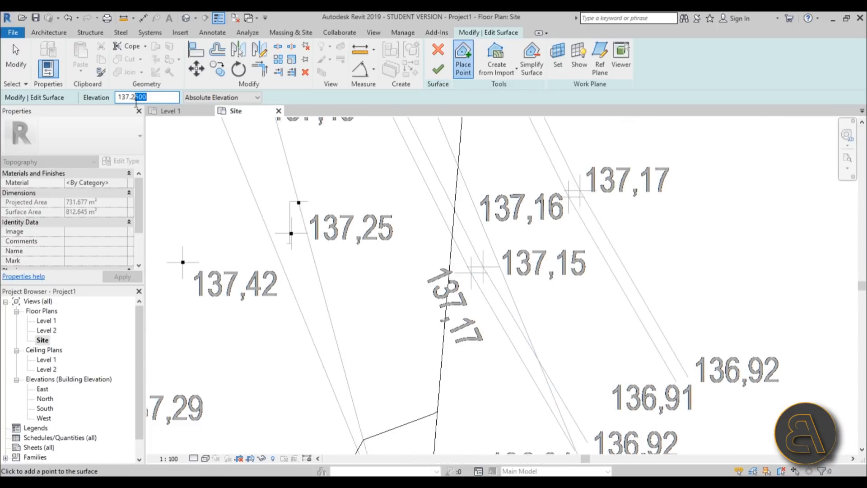
left_click(481, 221)
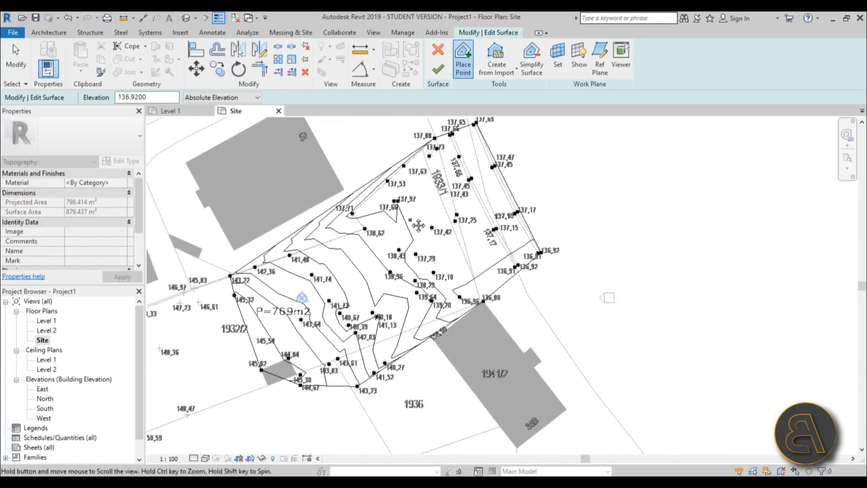
left_click(437, 64)
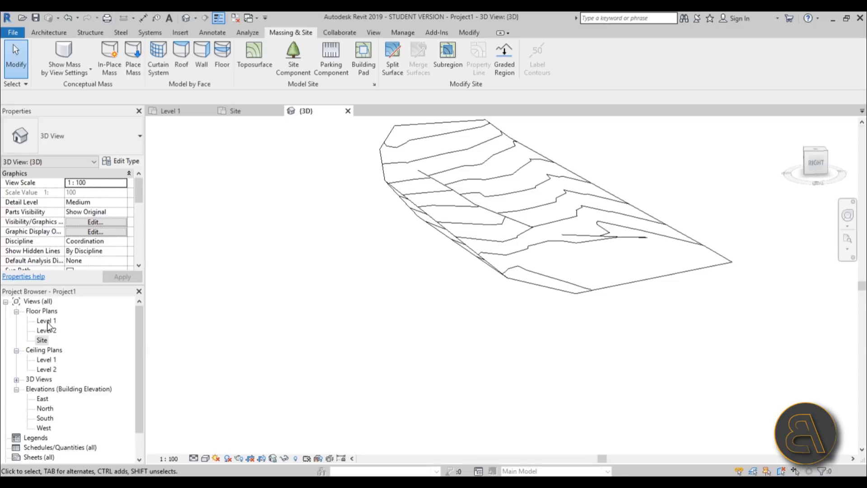
Step: Check the terrain in the South elevation, then show the 3D toposurface in Hidden Line style
double_click(45, 417)
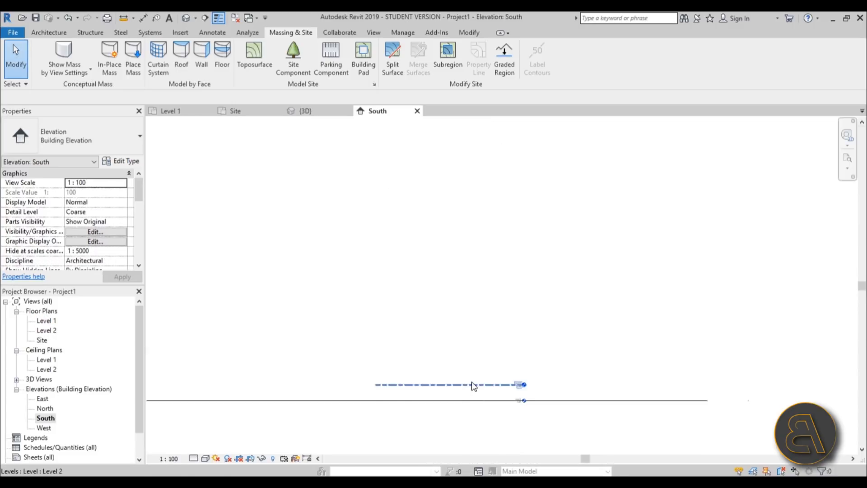
left_click(448, 384)
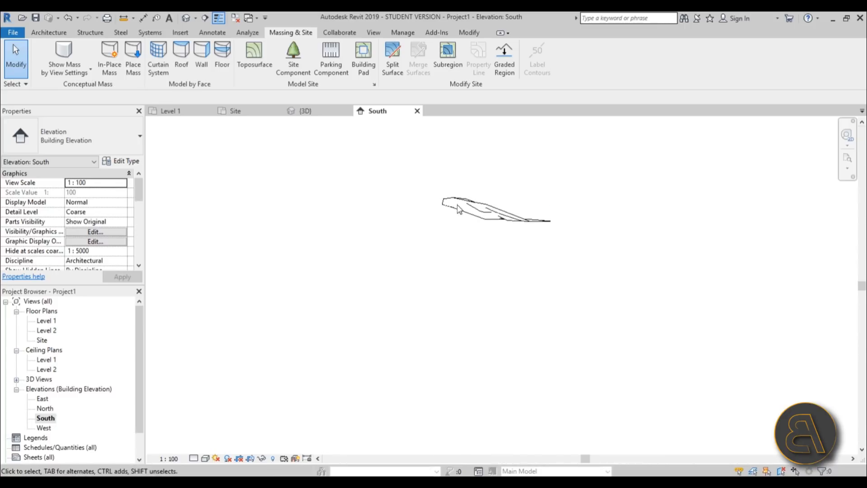
left_click(305, 111)
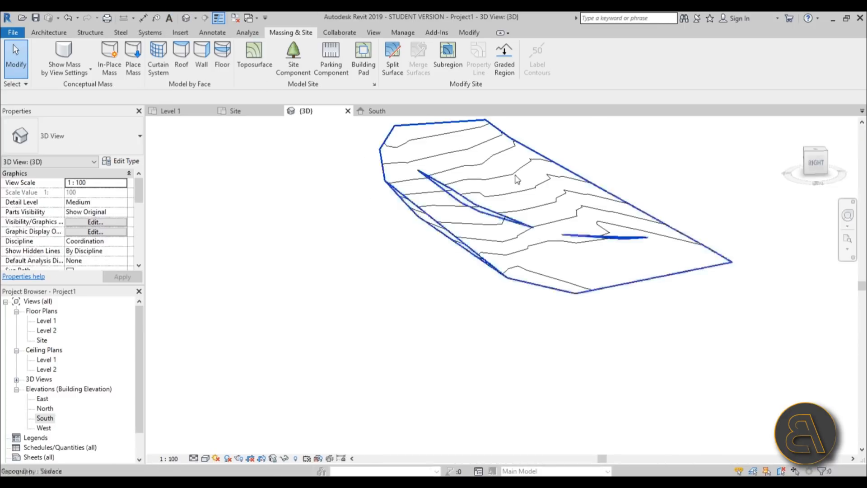
left_click(205, 458)
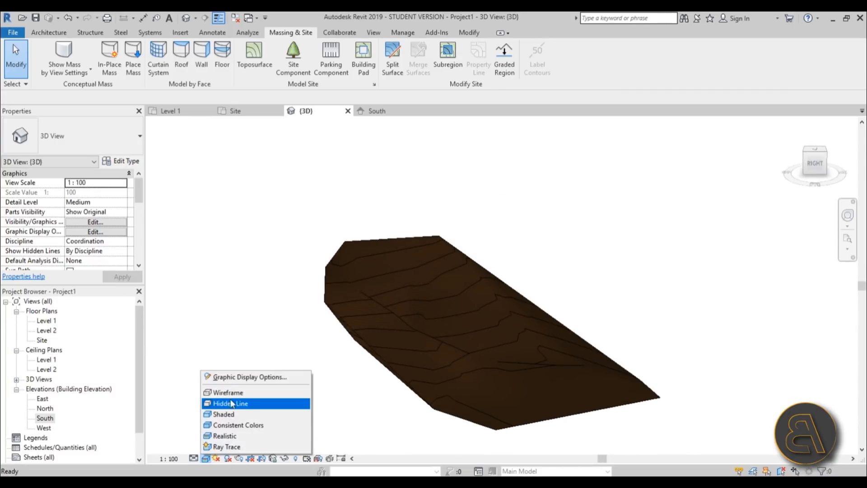
left_click(227, 392)
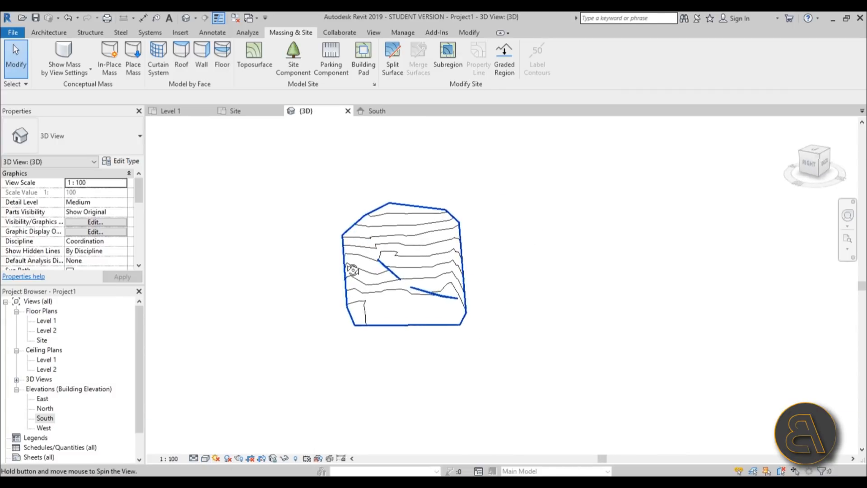